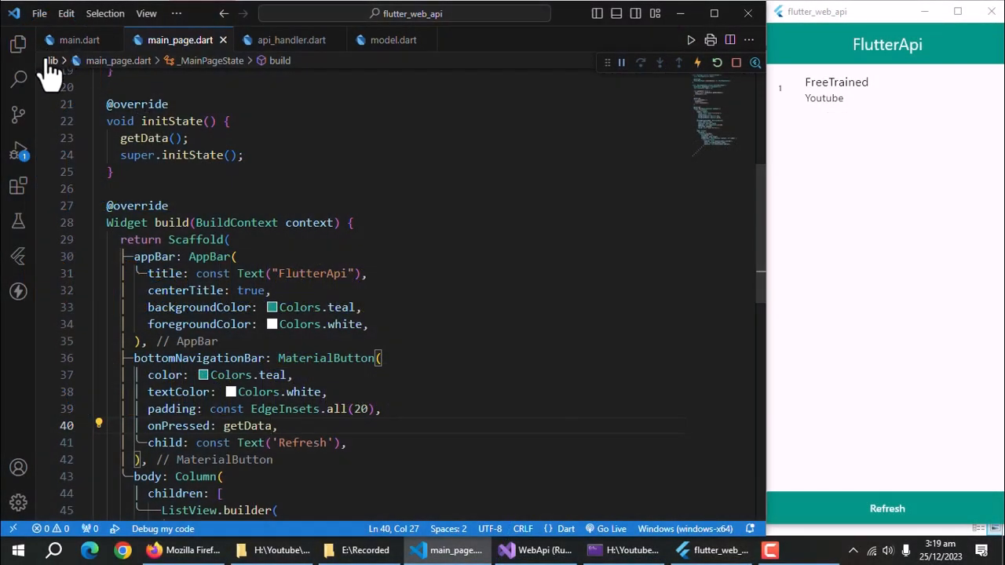
Create lib/edit_page.dart and scaffold an EditPage stateful widget with the stf snippet
click(19, 44)
text(e)
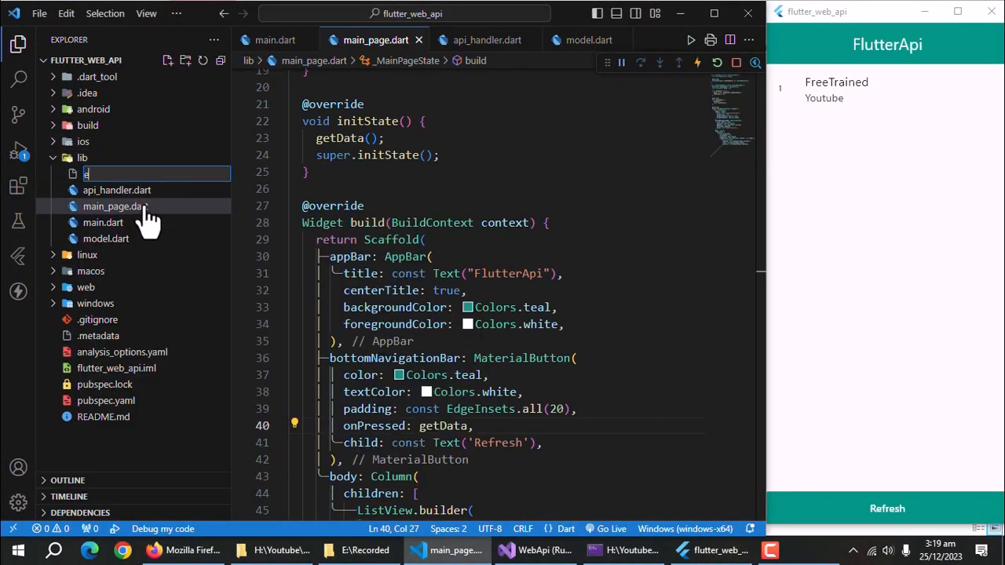
text(dit_page)
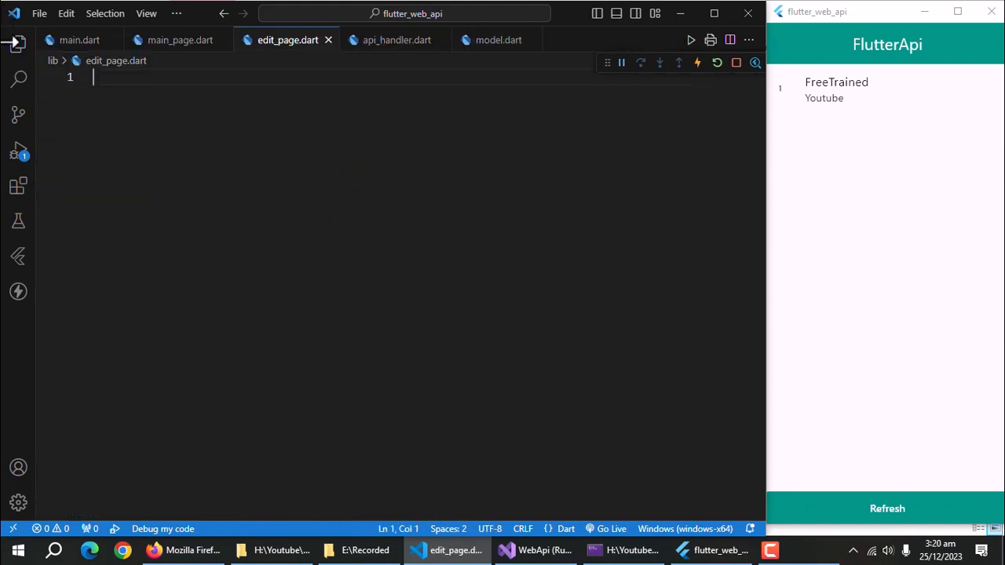
text(stf)
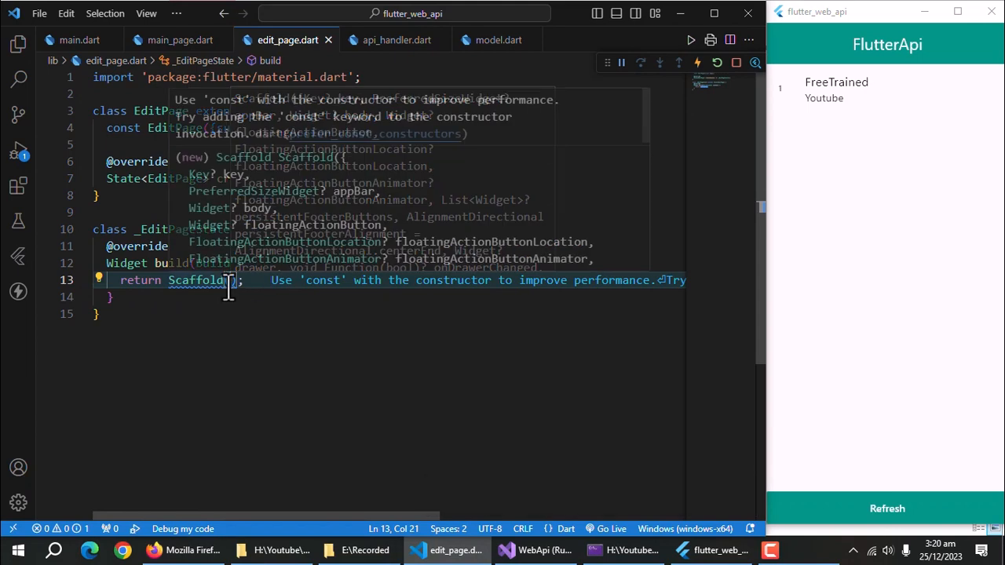
Reuse the main page AppBar titled 'Edit Page', add final User user and import model.dart
click(179, 40)
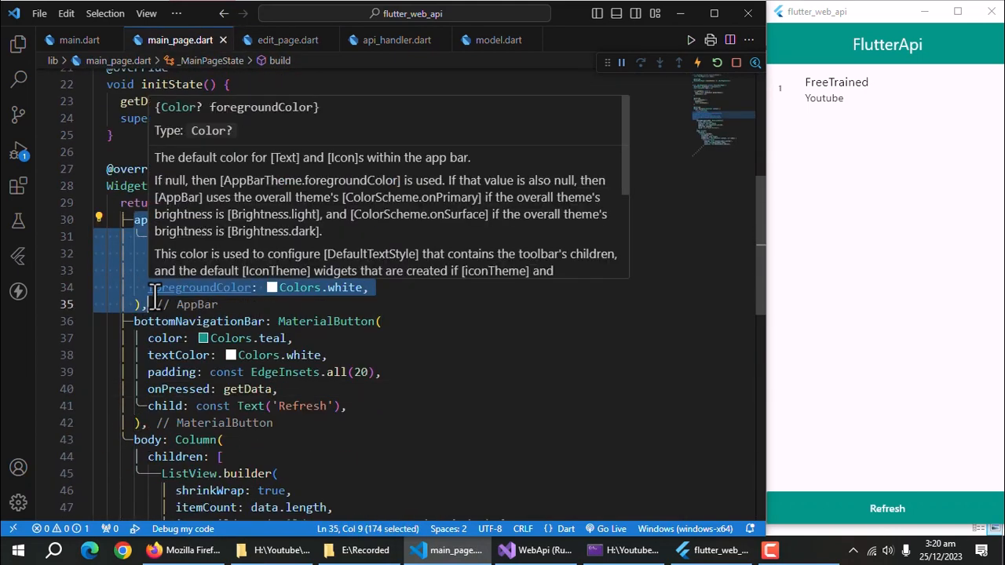
click(288, 39)
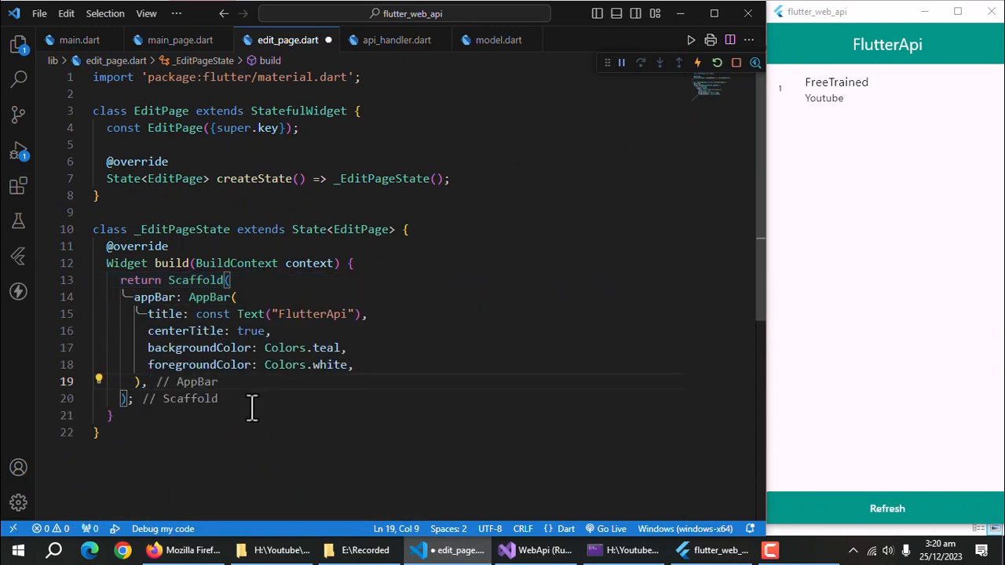
text(Edit Pag)
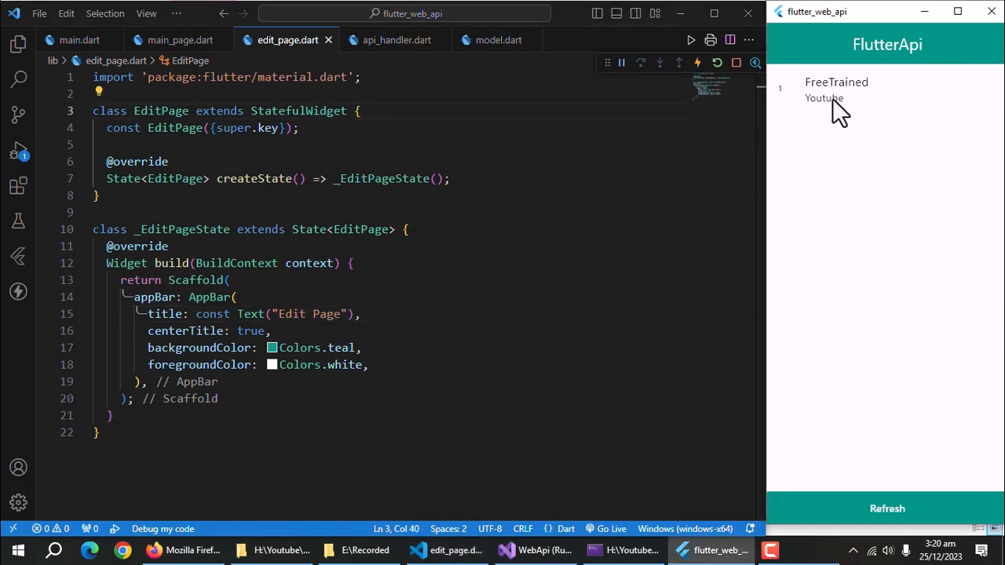
text(final User user;)
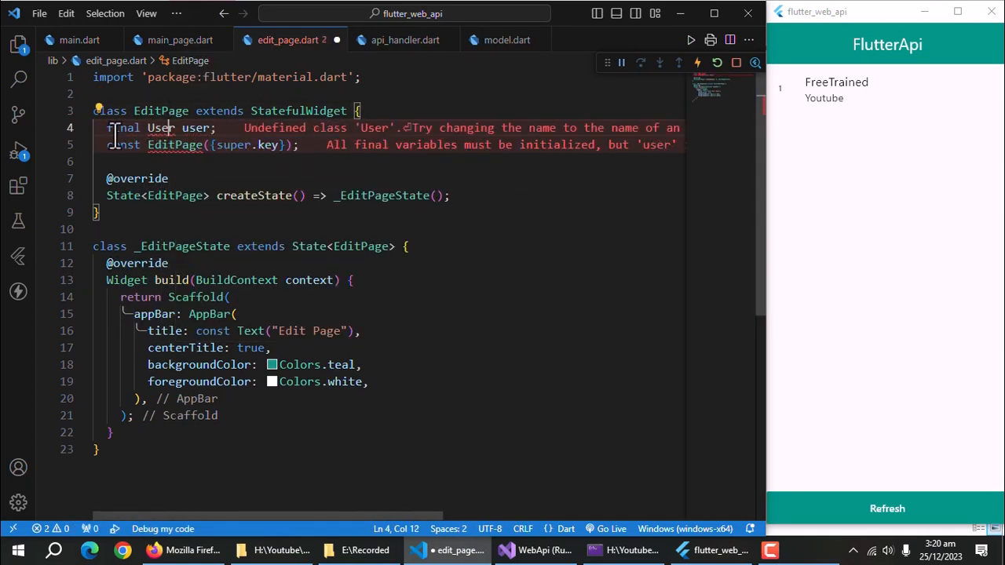
text(import 'package:flutter_web_api/model.dart';)
click(388, 145)
text(, required this.user)
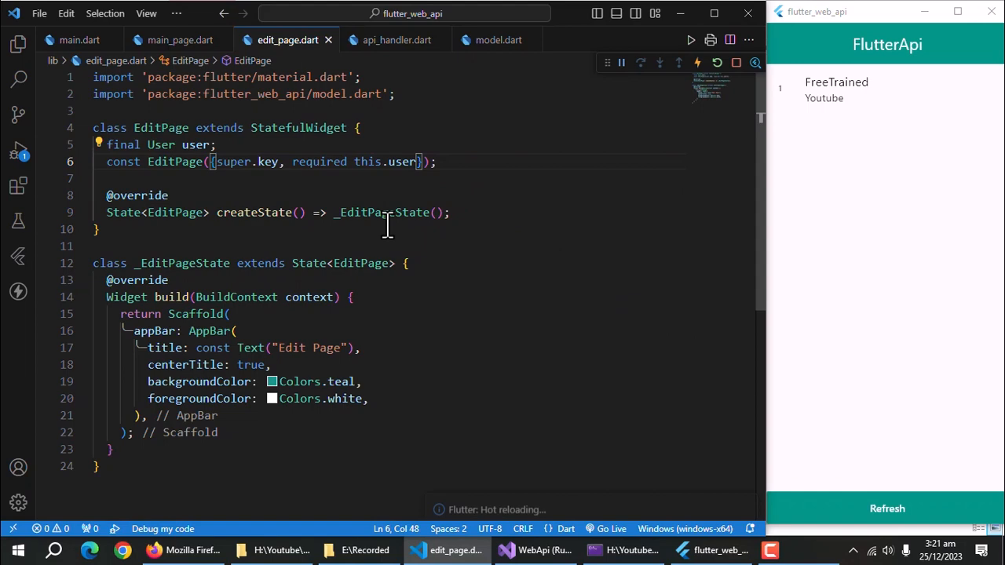
Give each ListTile an onTap pushing a MaterialPageRoute to EditPage(user: data[index])
click(179, 41)
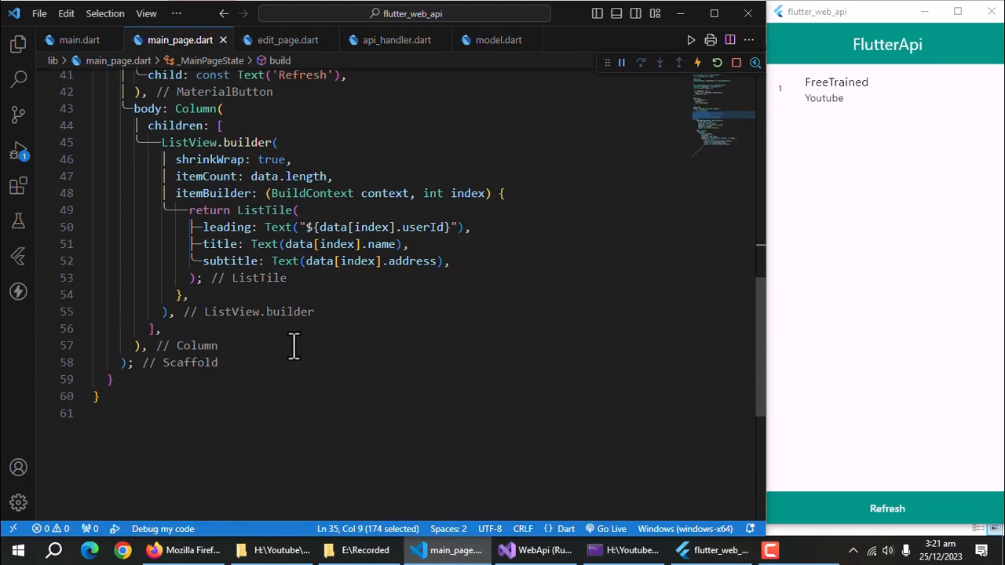
text(onTap: (){)
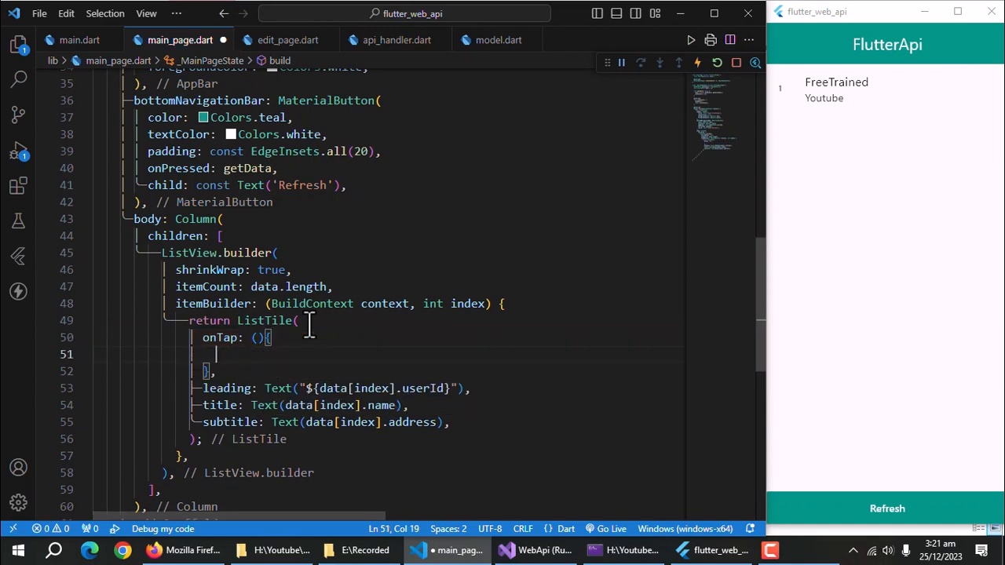
text(Navigator.push(context, M)
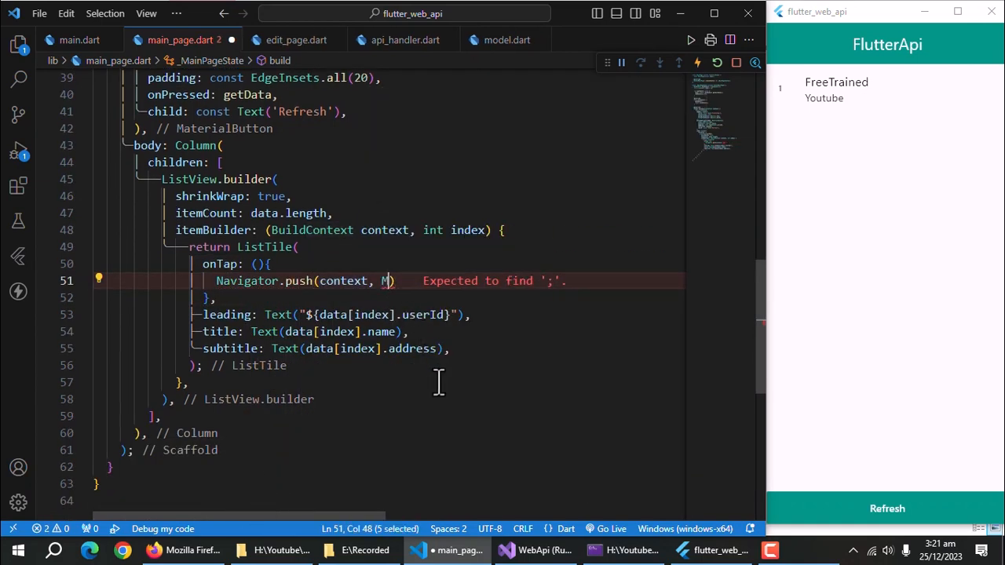
text(aterailPa)
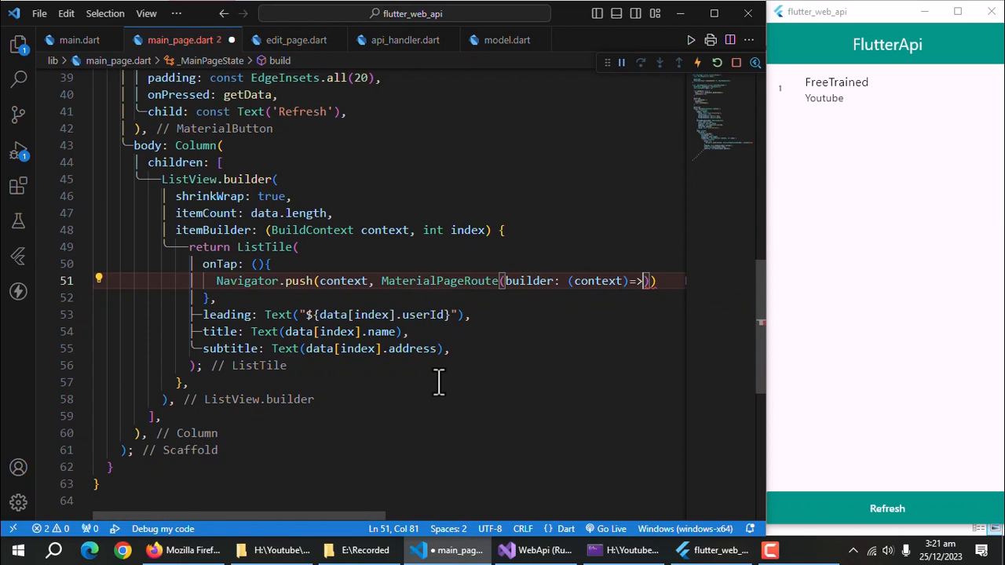
text(EditPage(),)
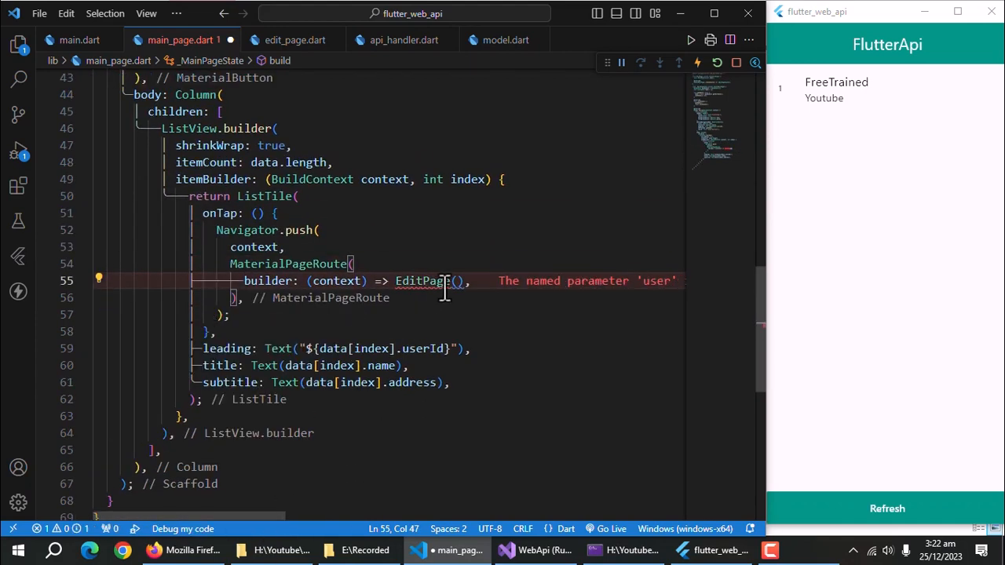
mouse_move(459, 282)
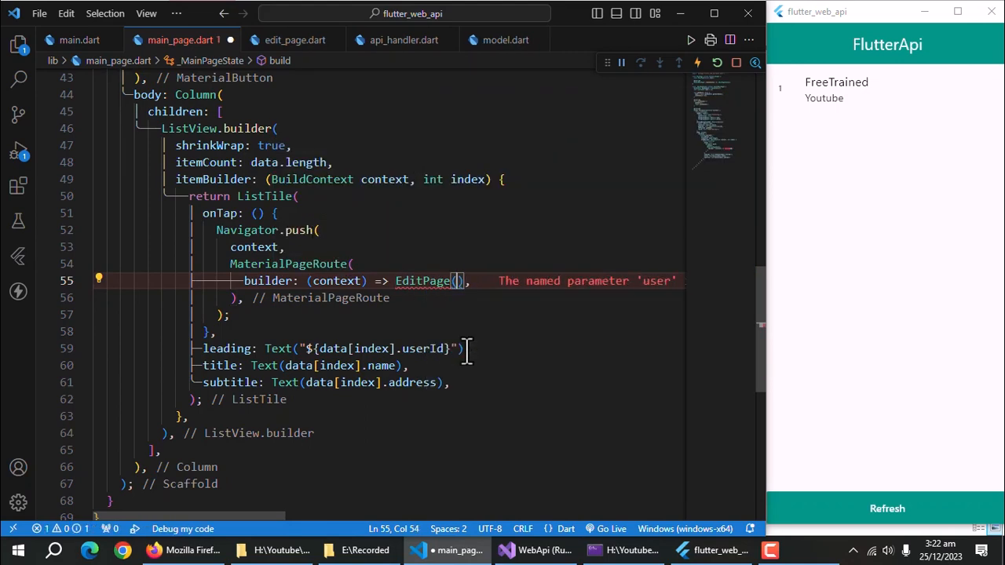
text(user: data[index)
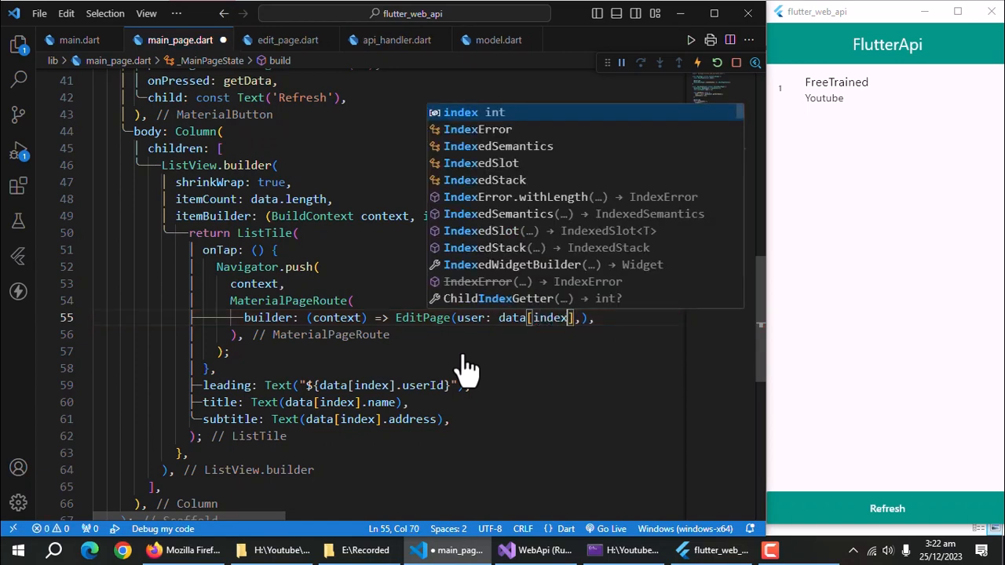
Return to edit_page.dart and tap the FreeTrained list item to open the Edit Page
click(288, 41)
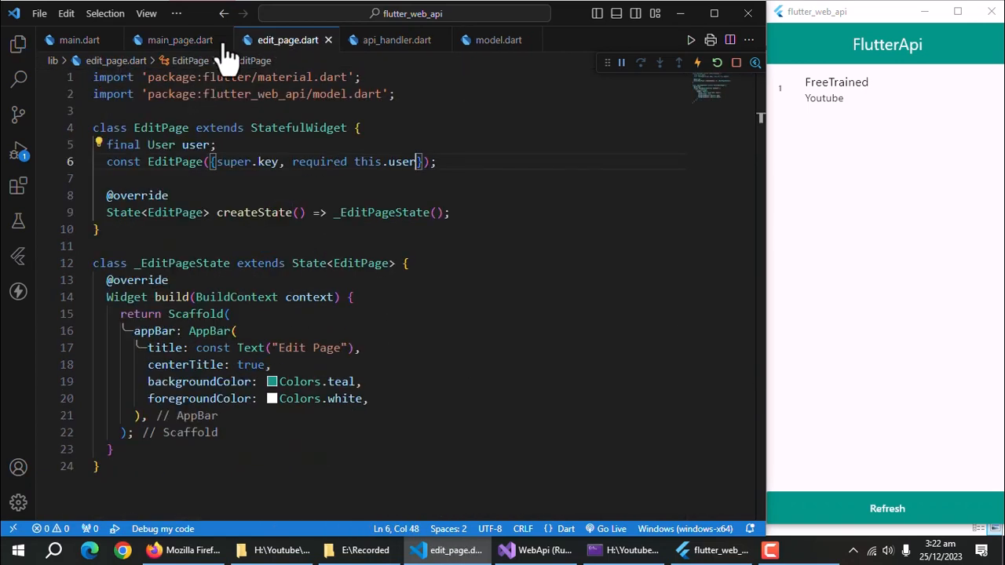
scroll(down, 3)
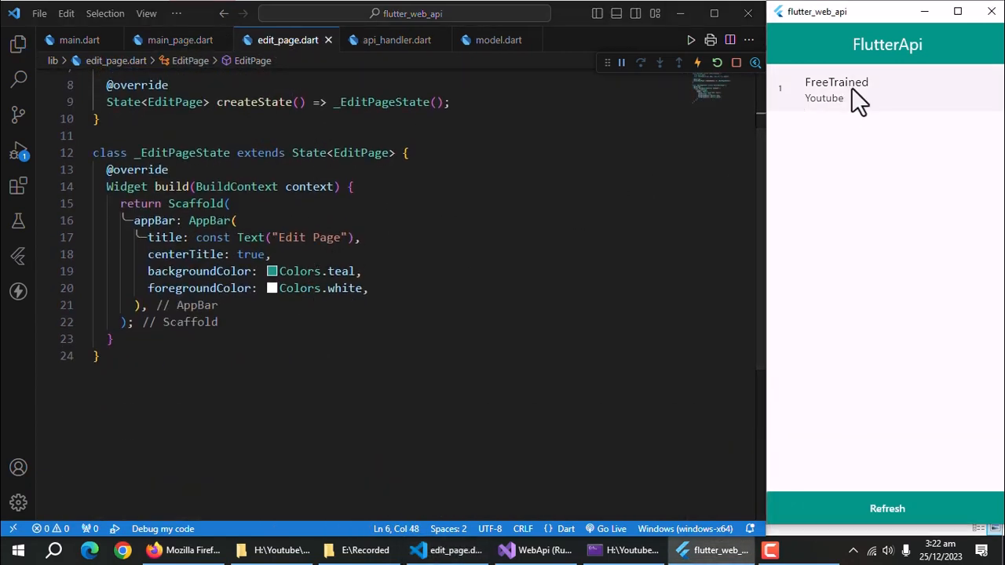
click(836, 89)
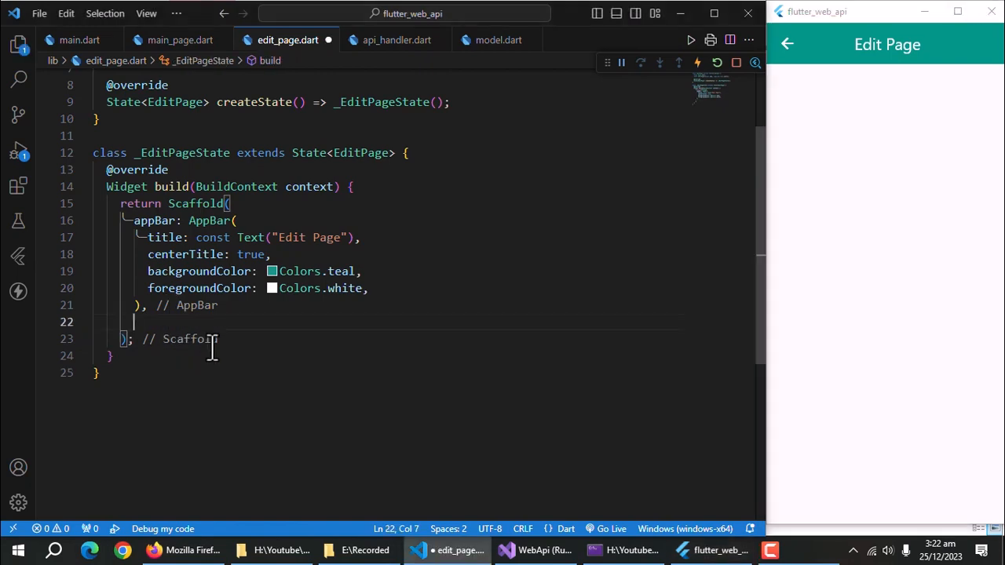
Add a body of Padding wrapping a FormBuilder with a Column child
text(body: Padding(padding:)
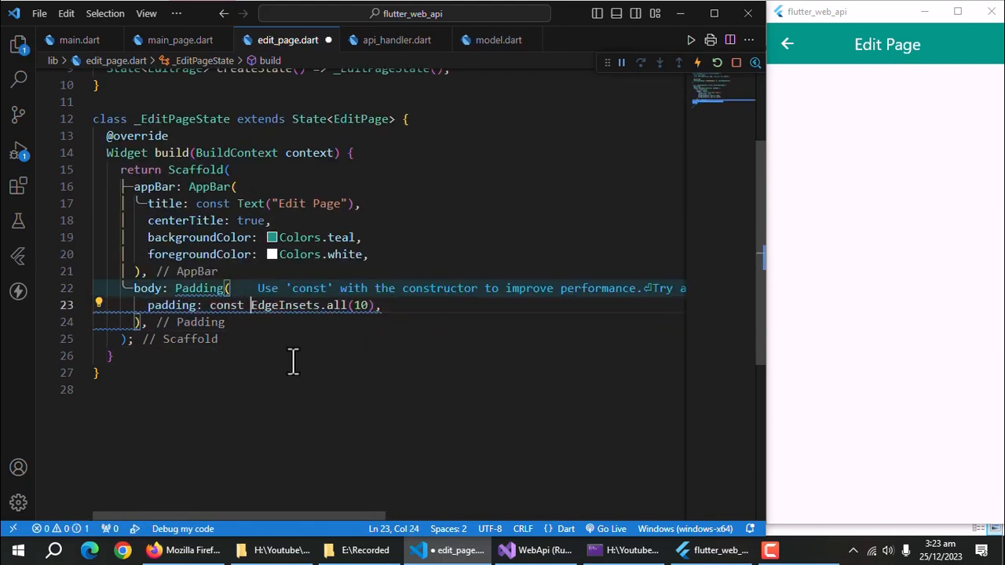
text(child:)
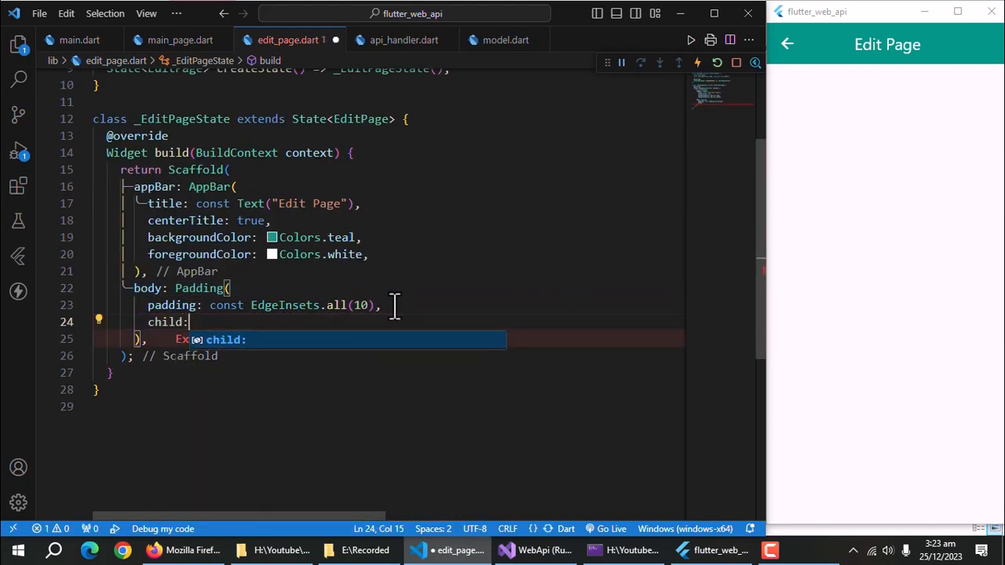
text(FormBuilder()
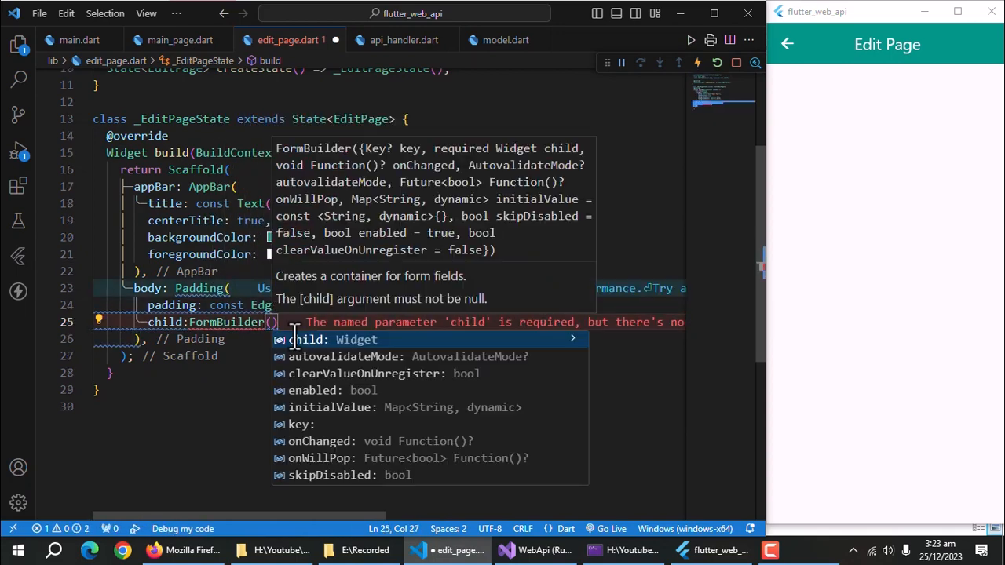
text(child: Column,)
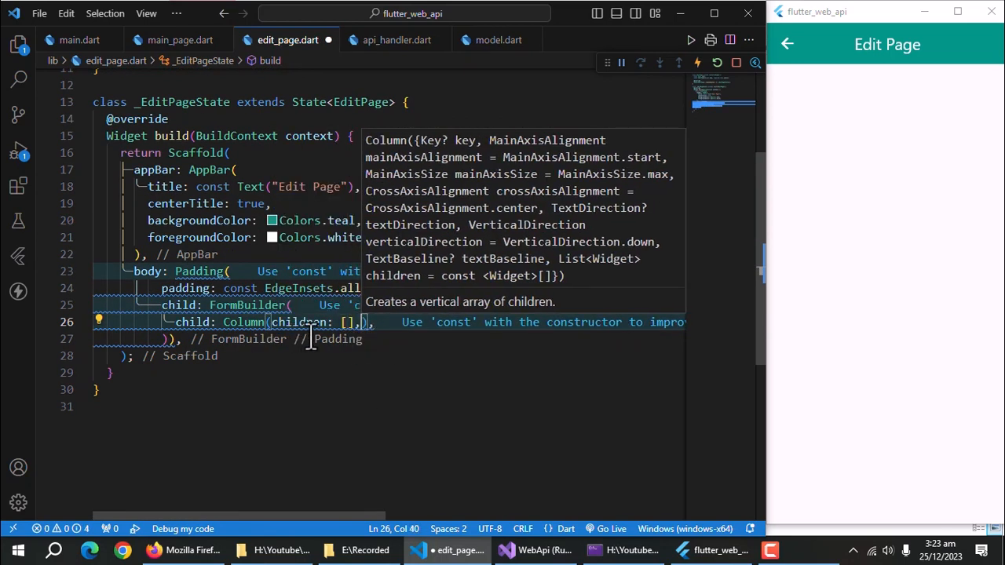
Add a FormBuilderTextField 'name' with a required validator and labelText 'Name'
text(FormBuilderTextField(name: 'name',)
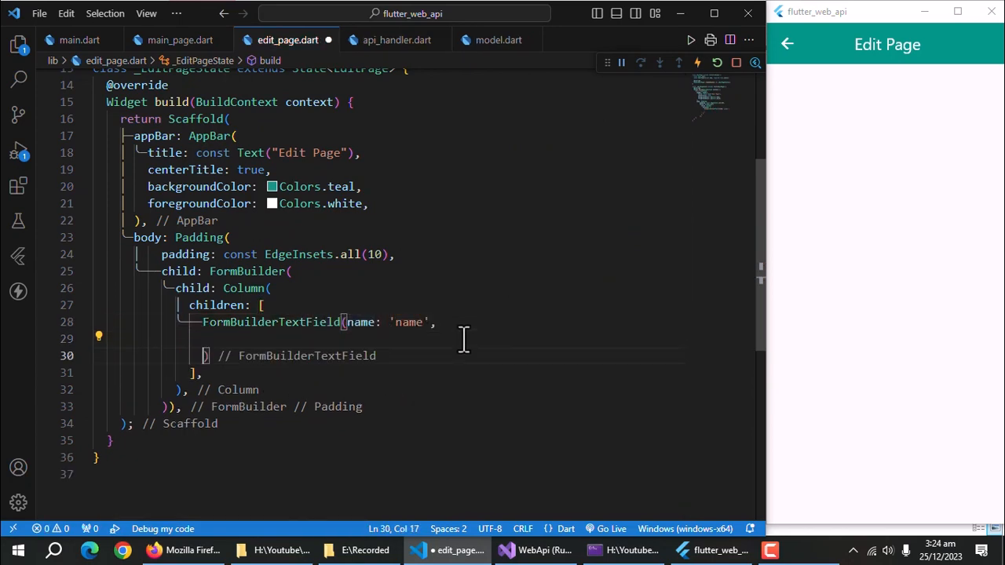
text(validator: FormBuilderValidators.compose()
text(FormBuilderValidators.required(),)
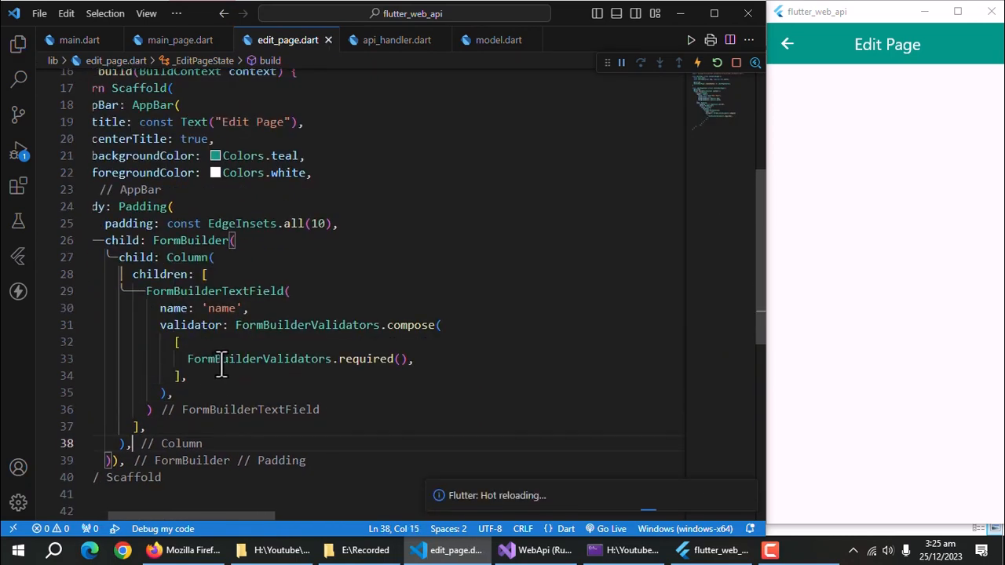
text(decoration: const ,)
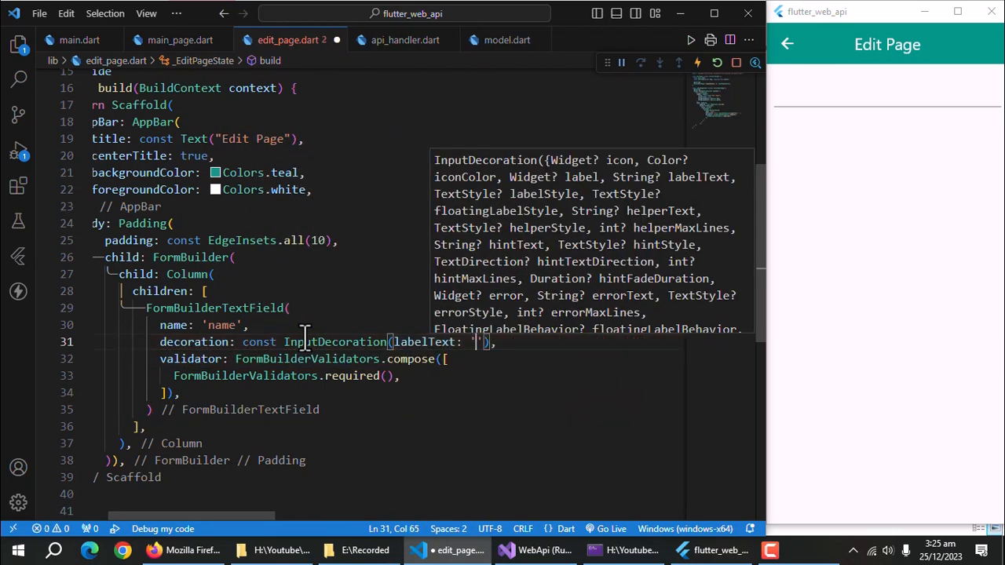
text(Name)
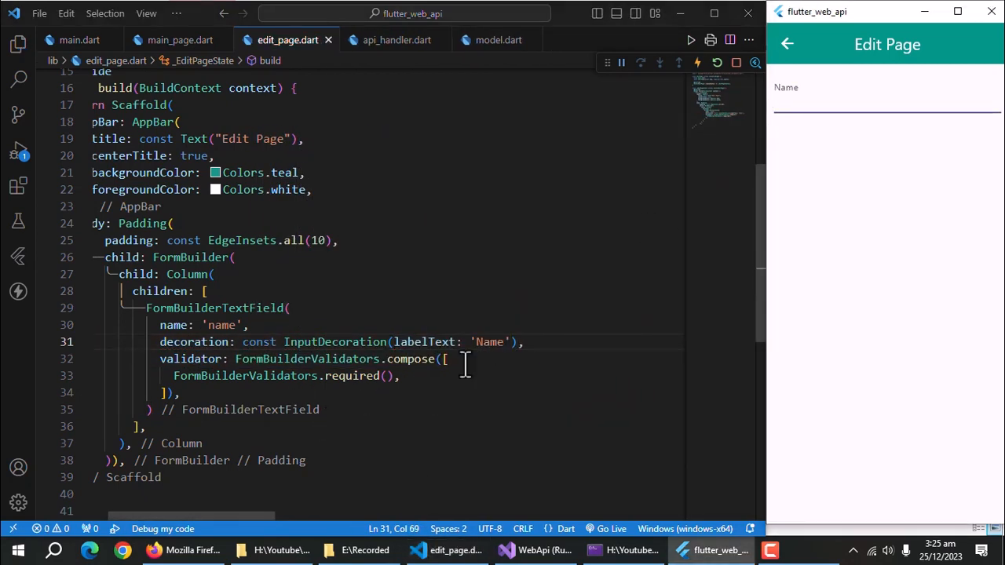
Duplicate the field as 'address' with a const SizedBox(height: 10) between the two
drag(465, 358, 208, 408)
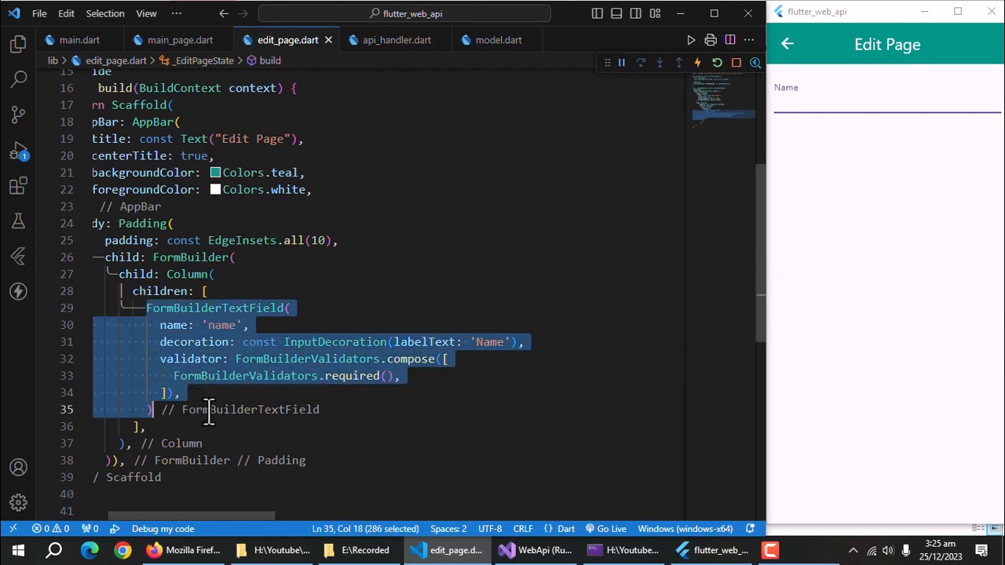
key(ctrl+v)
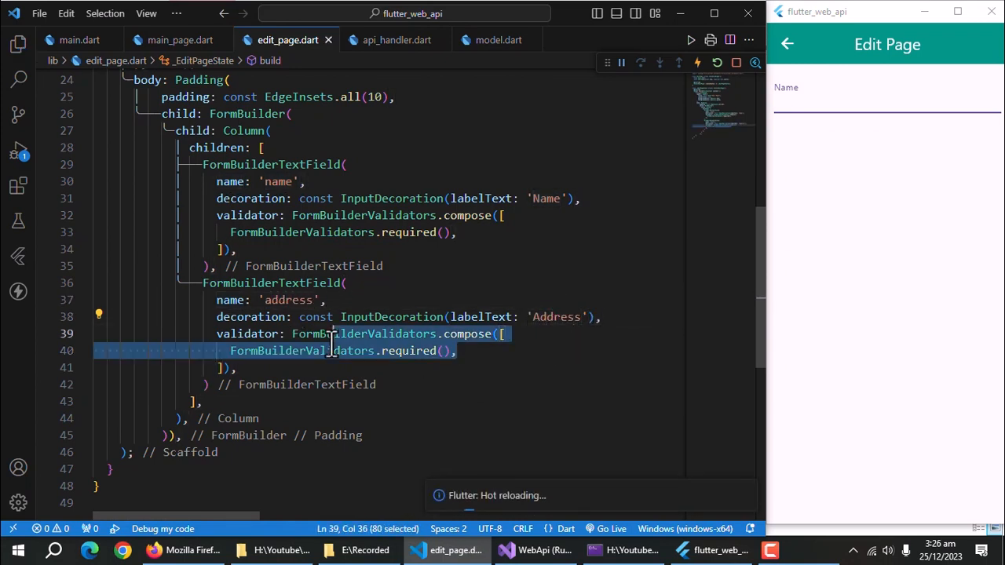
text(s)
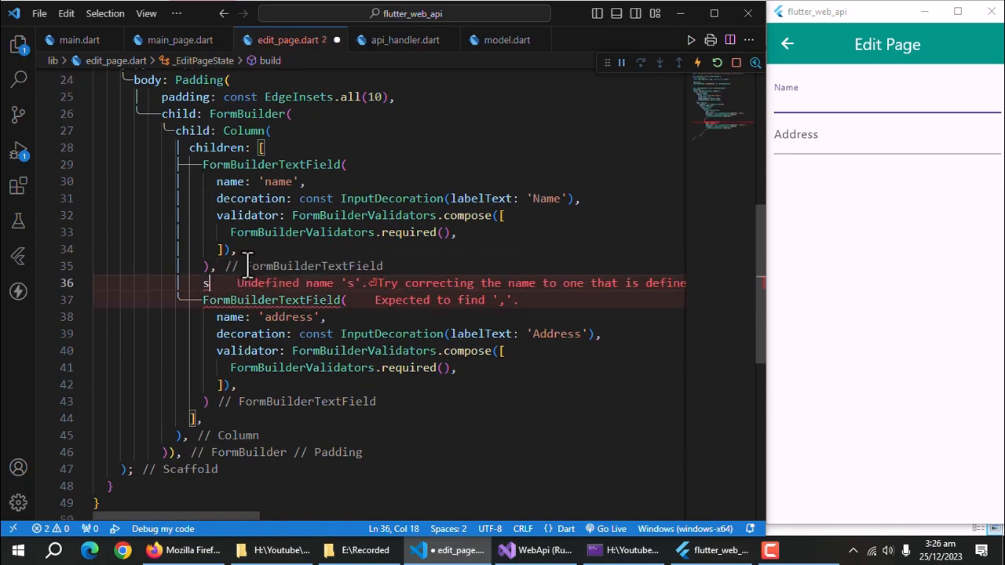
text(izedBox()
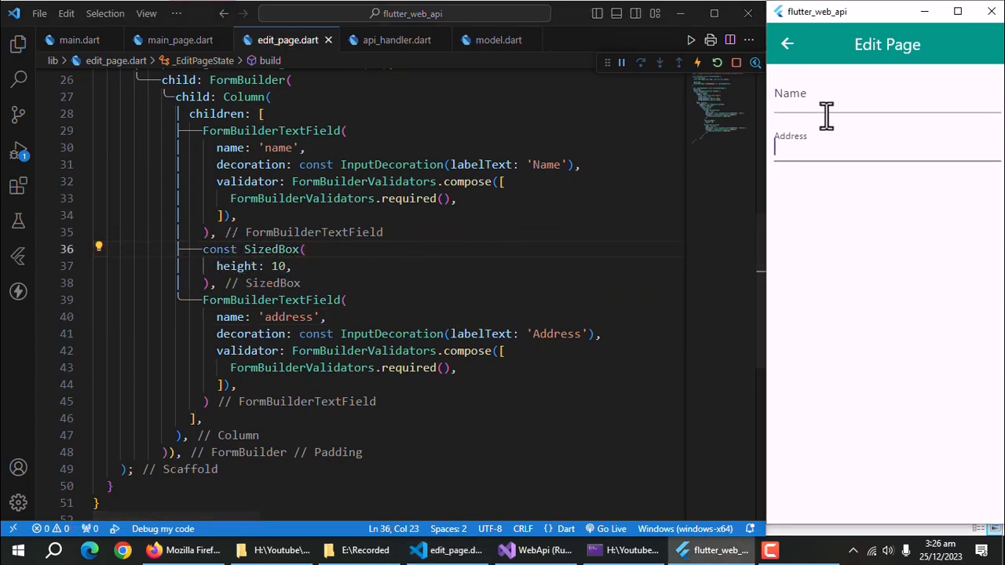
Set FormBuilder initialValue to name: widget.user.name and address: widget.user.address
text(in)
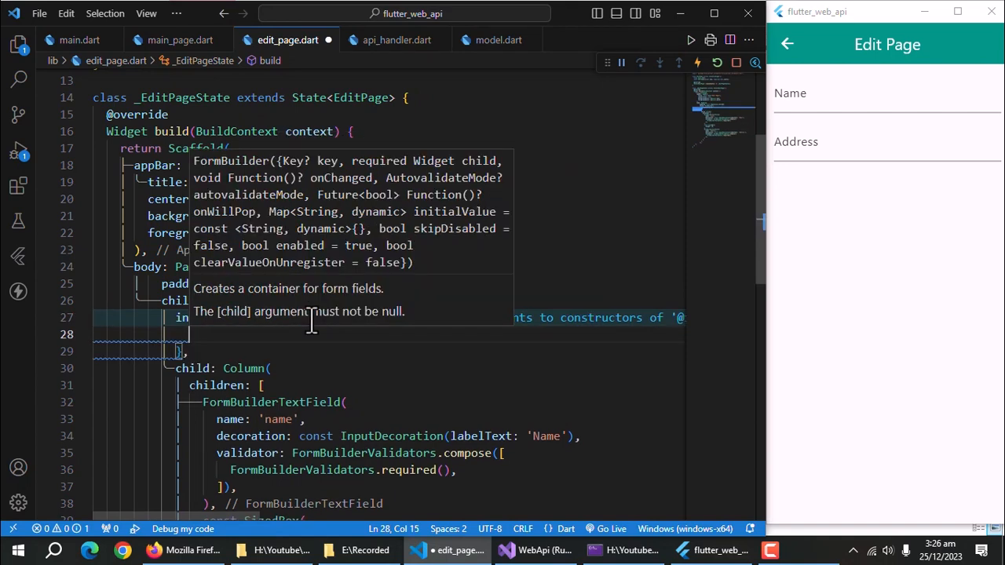
mouse_move(218, 370)
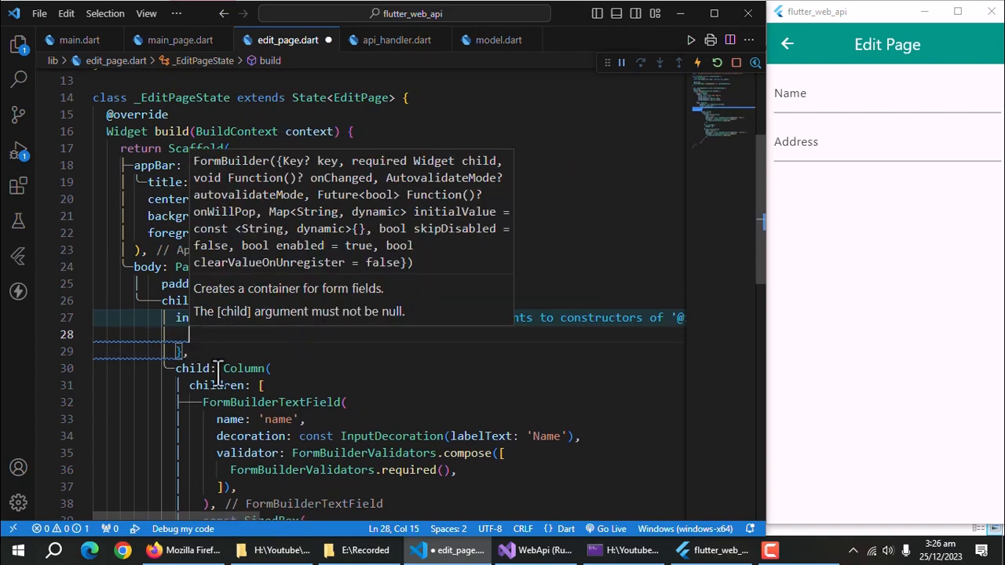
text('name')
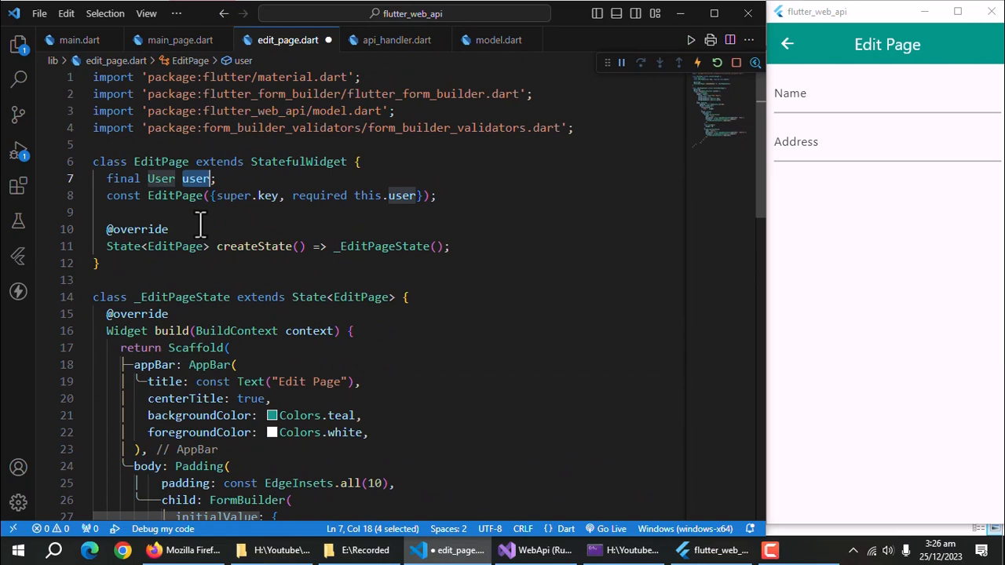
text(widget.user.name,)
text('address': widget)
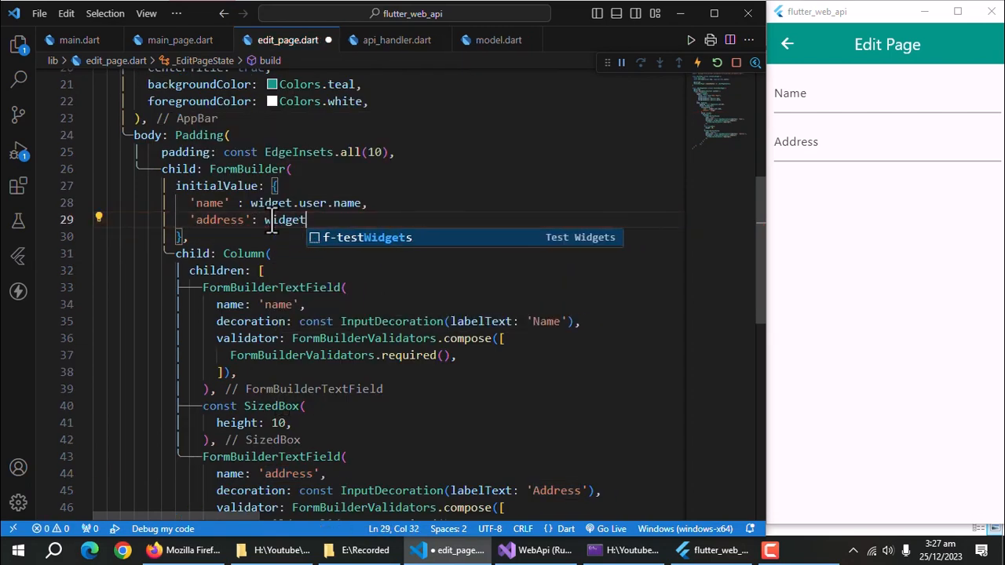
text(user.address,)
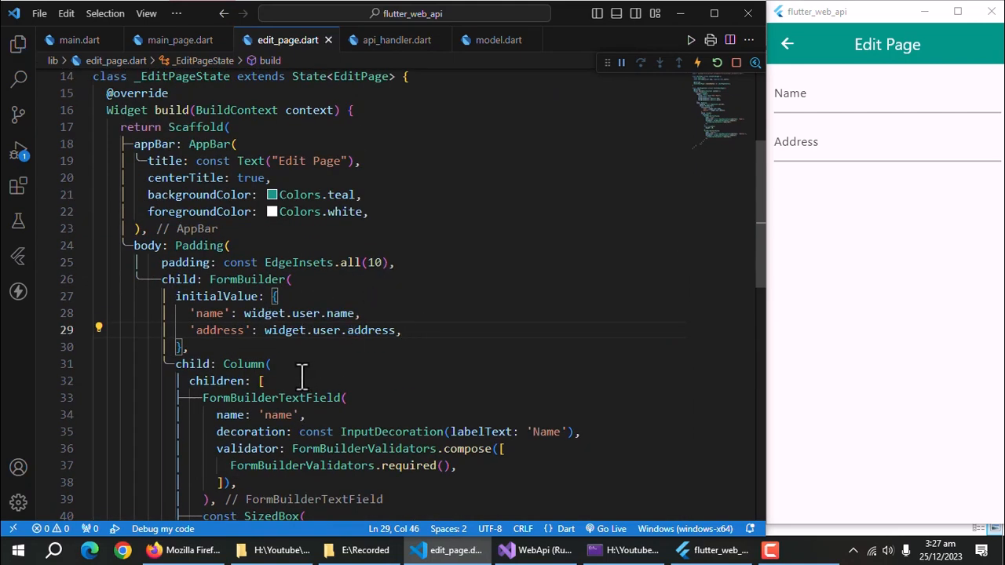
Copy the bottom MaterialButton from main_page.dart and relabel it 'Update'
click(179, 41)
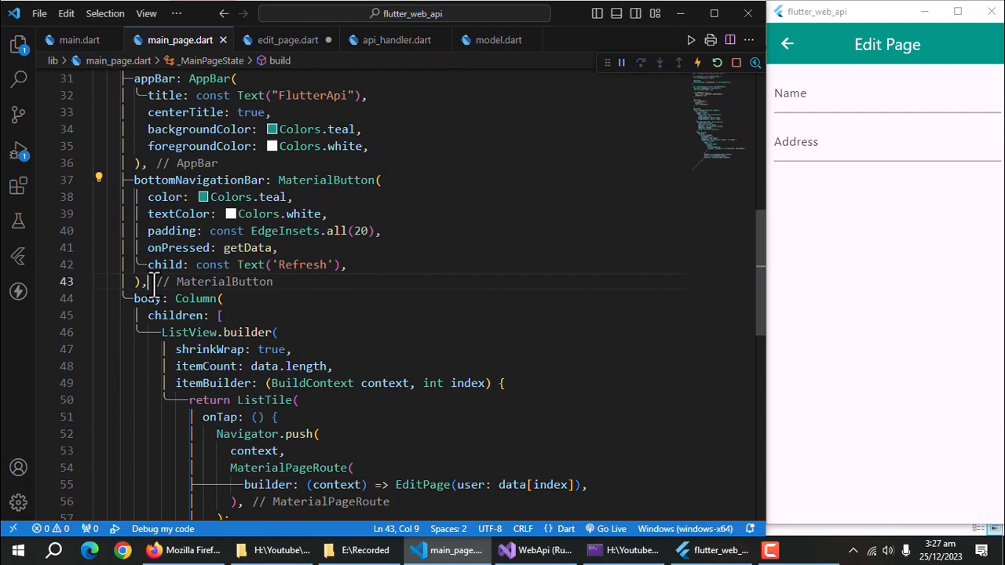
click(287, 41)
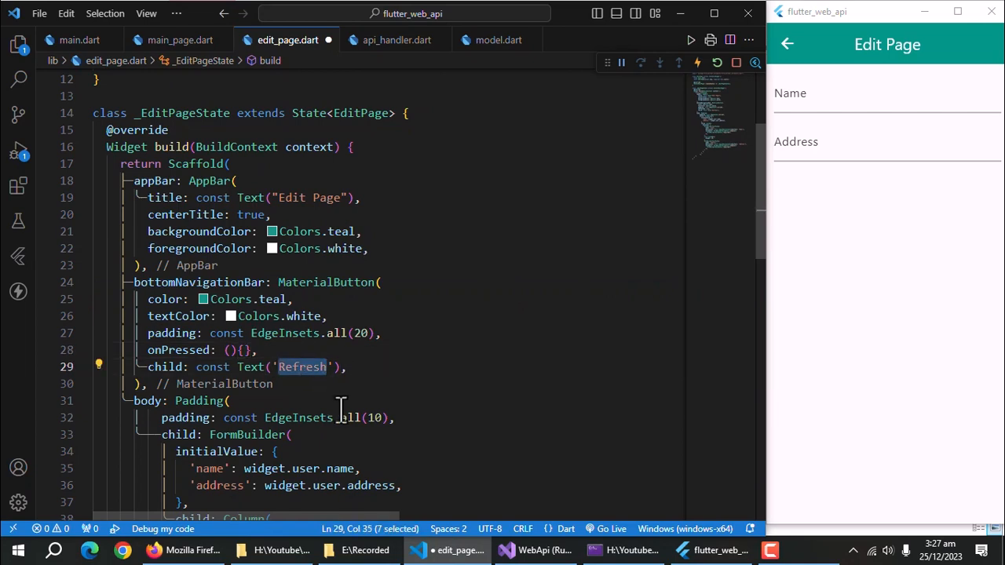
text(Update)
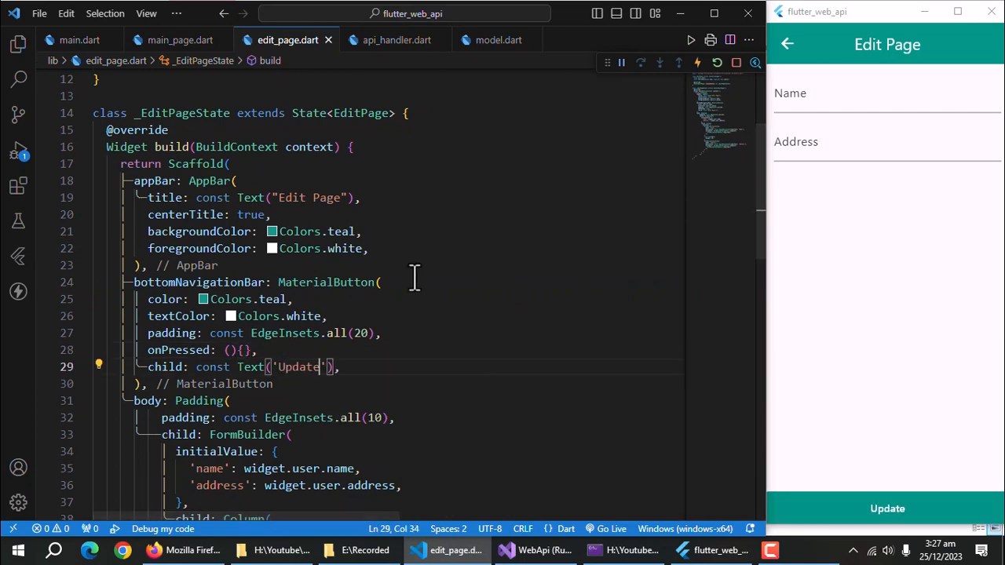
click(396, 40)
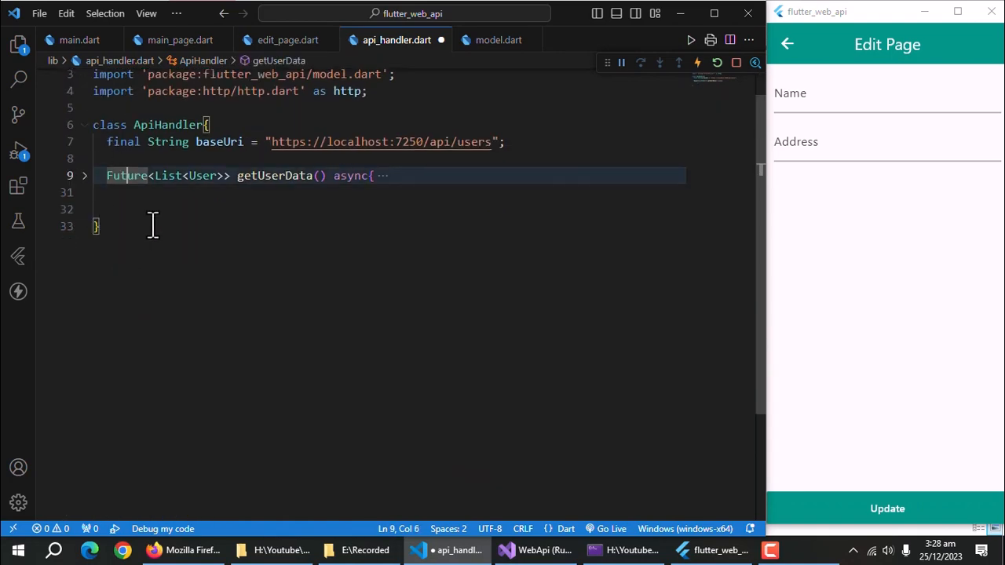
Start Future<http.Response> updateUser(required int id, User user) parsing baseUri/$id and returning response
text(Future<http.Response> updateUser({int}) async {)
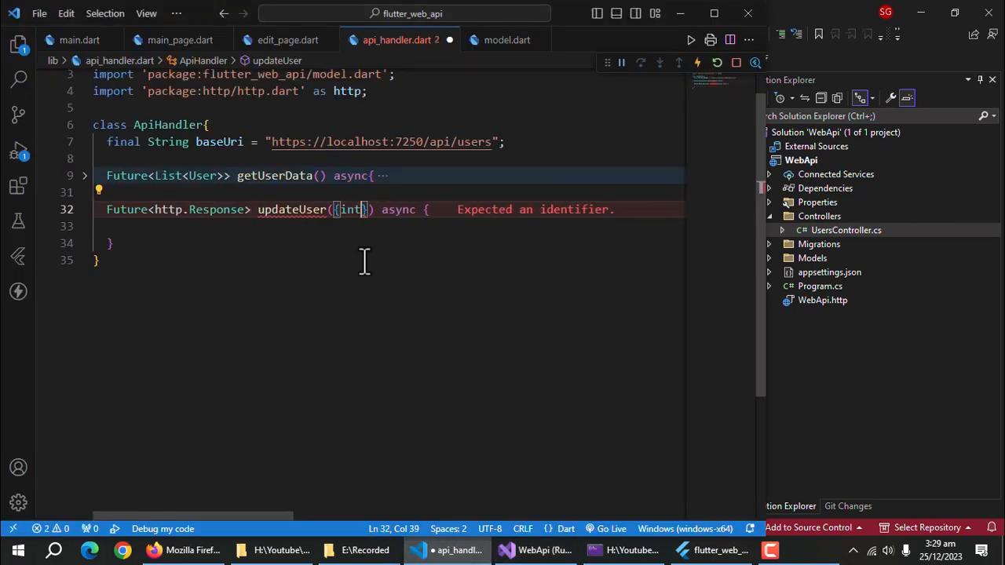
text(required int id, User user)
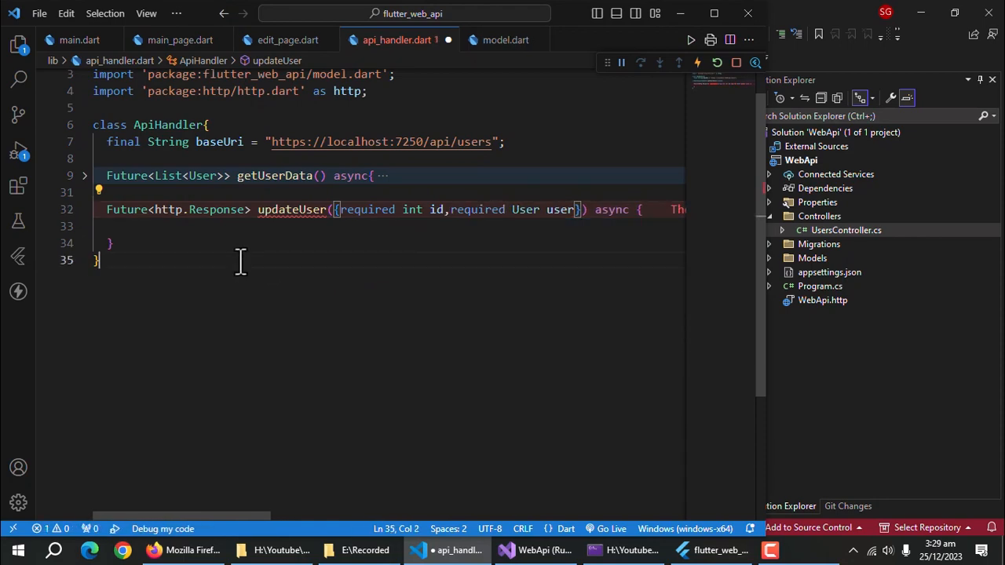
text(final)
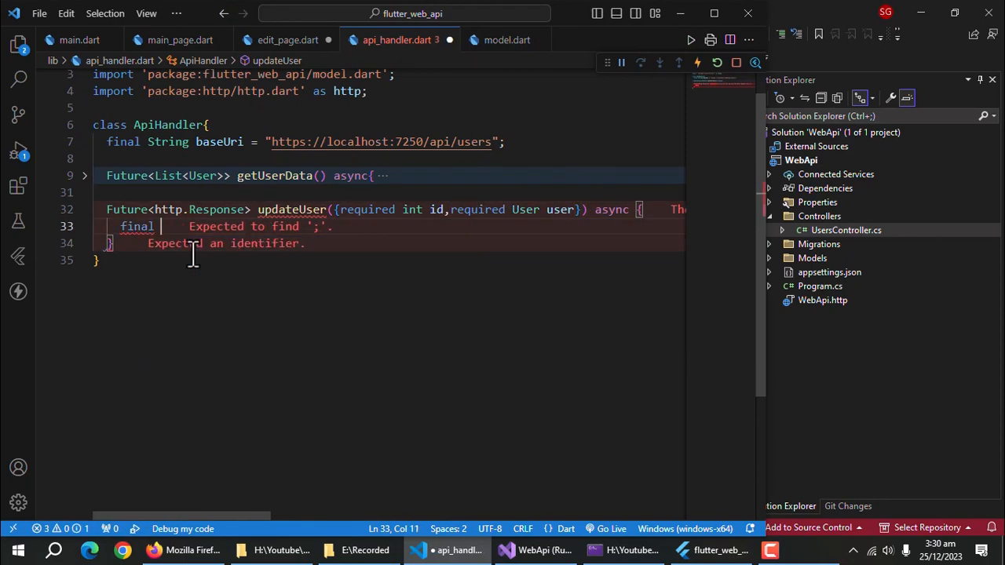
text(uri = Uri.parse("$baseUri)
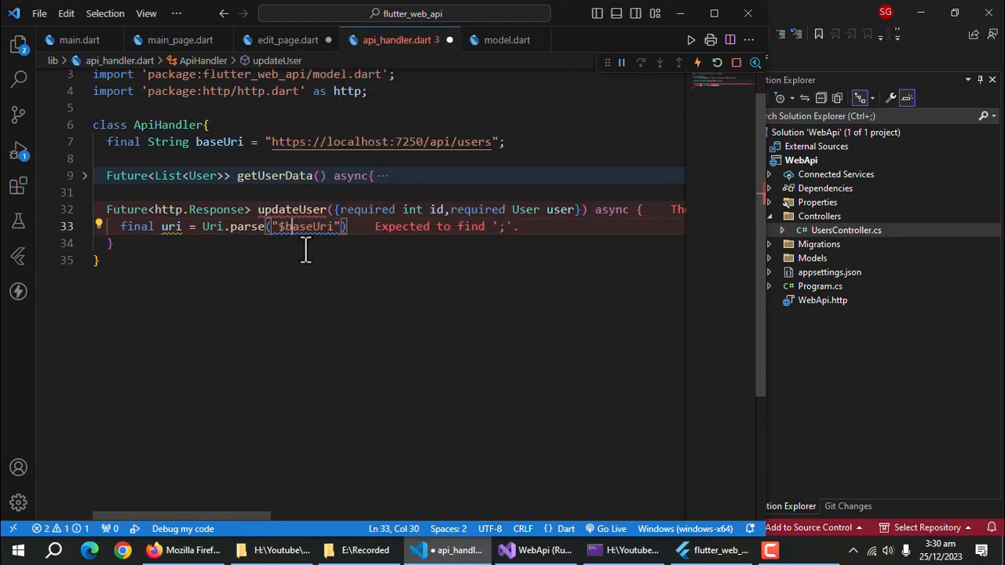
text(/$id)
text(late http.Response response;)
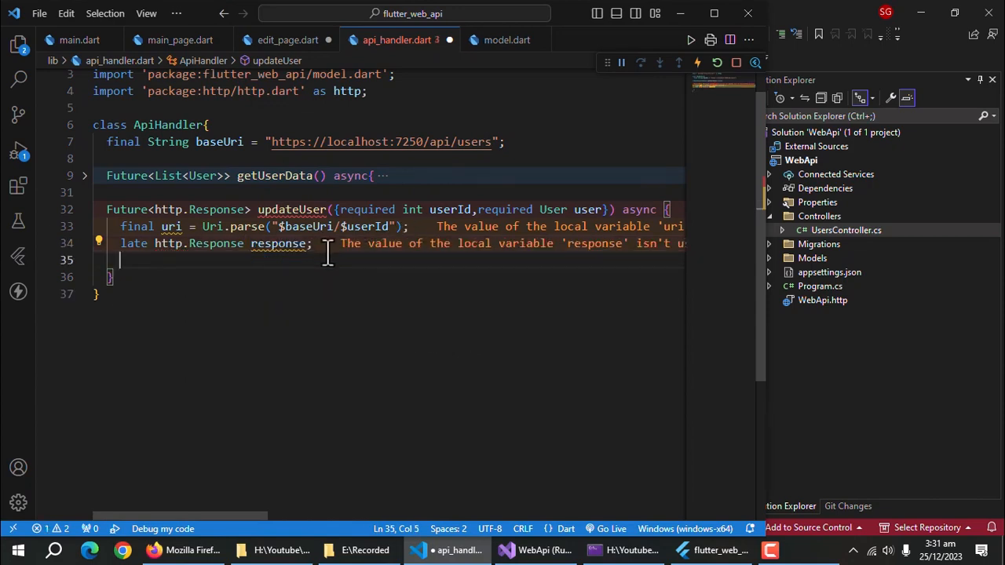
text(return response;)
text(try {} catch (e) {)
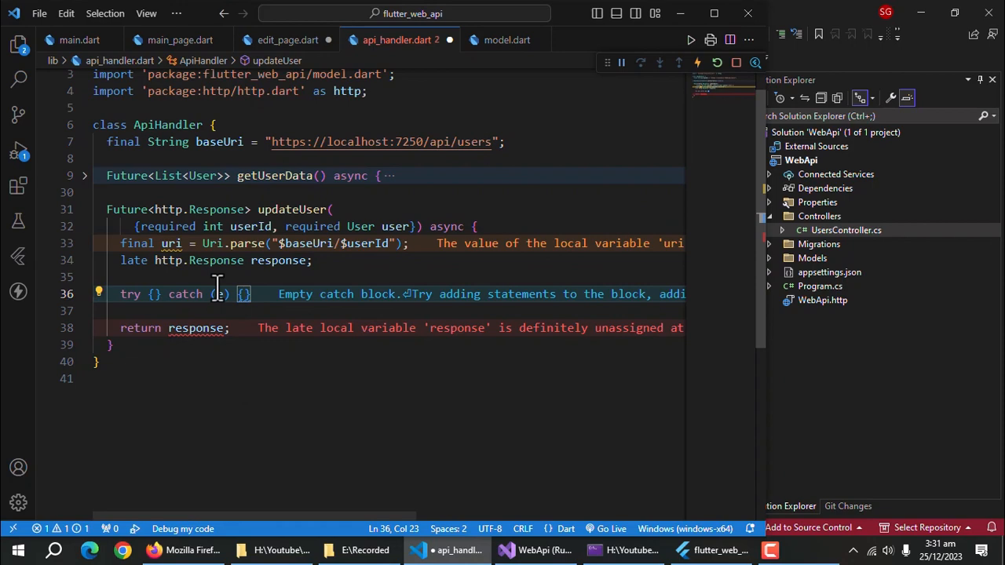
text(response = await http.put()
text(uri,)
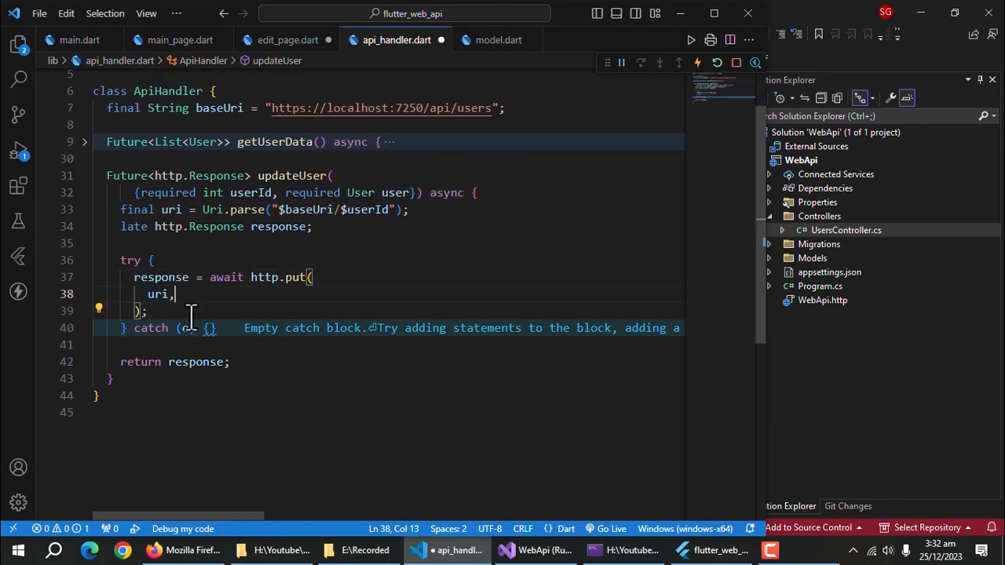
Send http.put with a Content-type application/json header and json.encode body
text(headers: <S>)
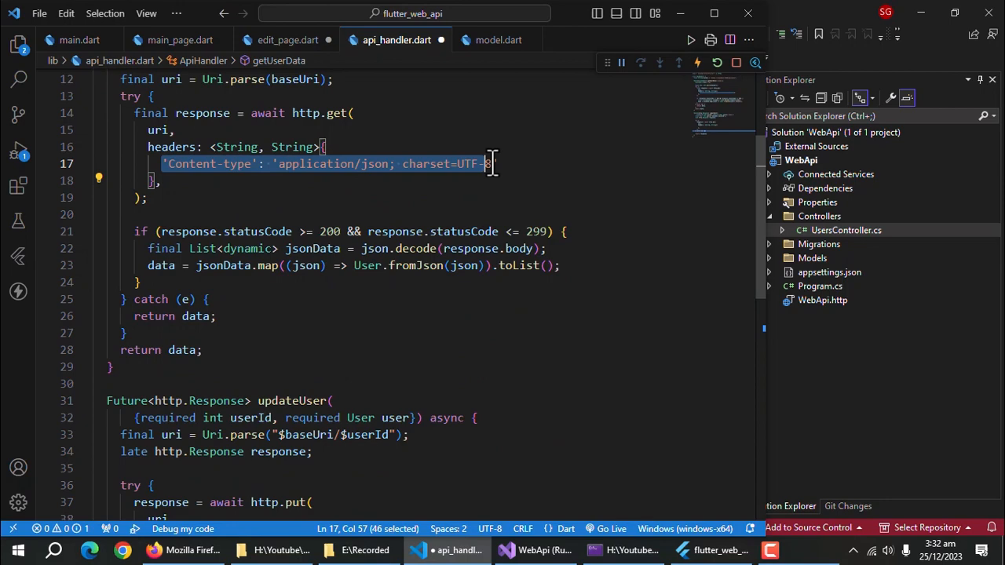
scroll(down, 3)
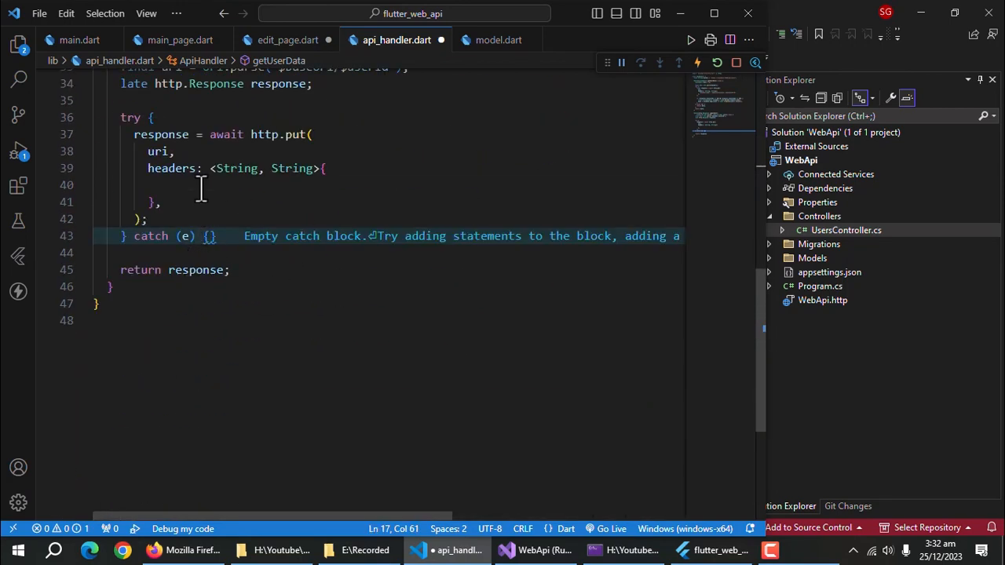
text('Content-type': 'application/json; charset=UTF-8',)
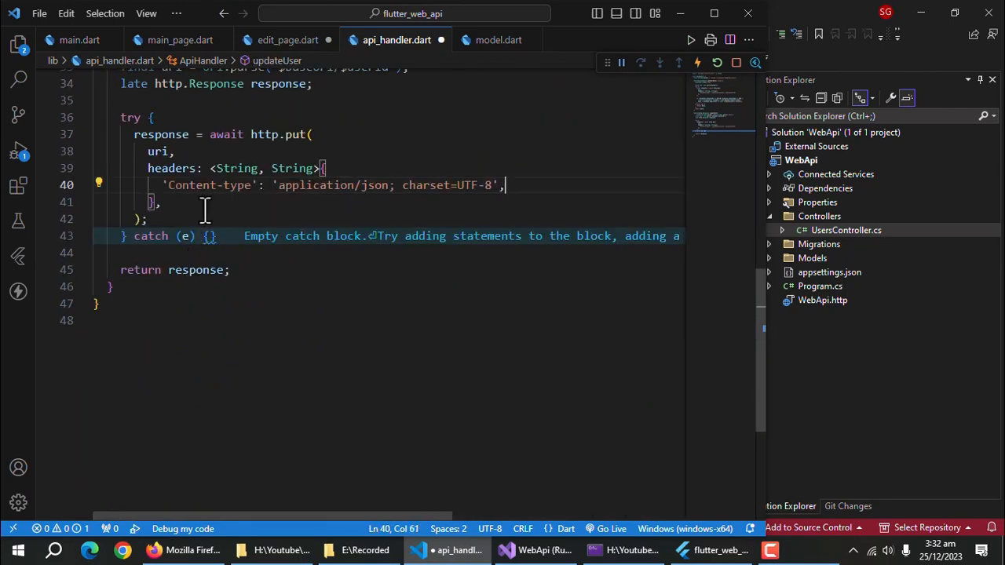
text(b)
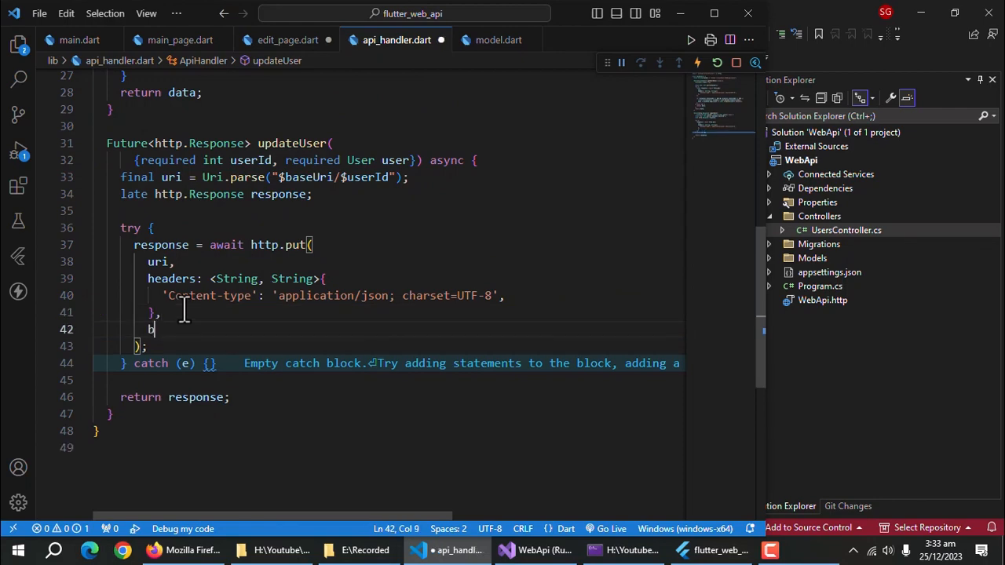
text(ody: json.encode(value))
text(retu)
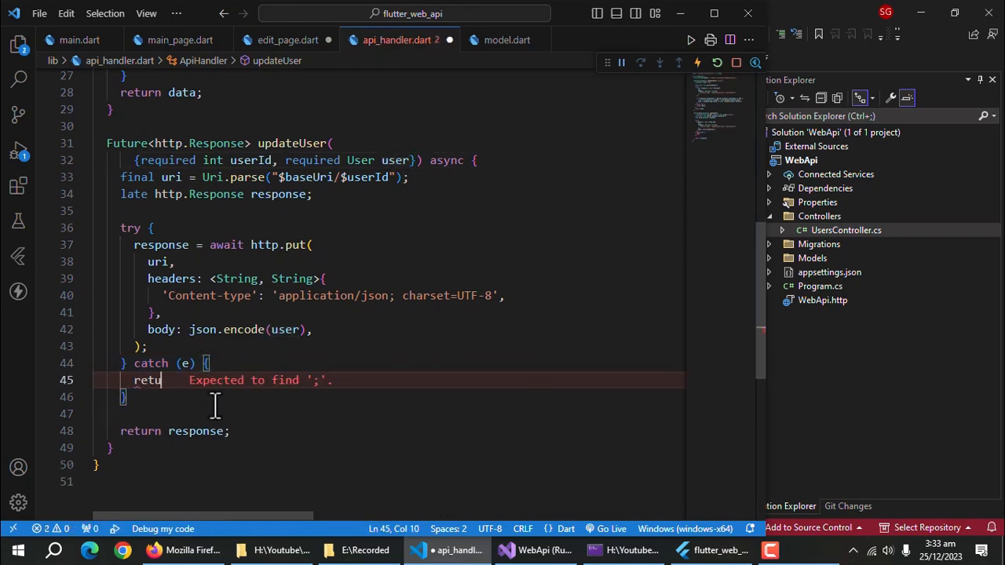
text(res)
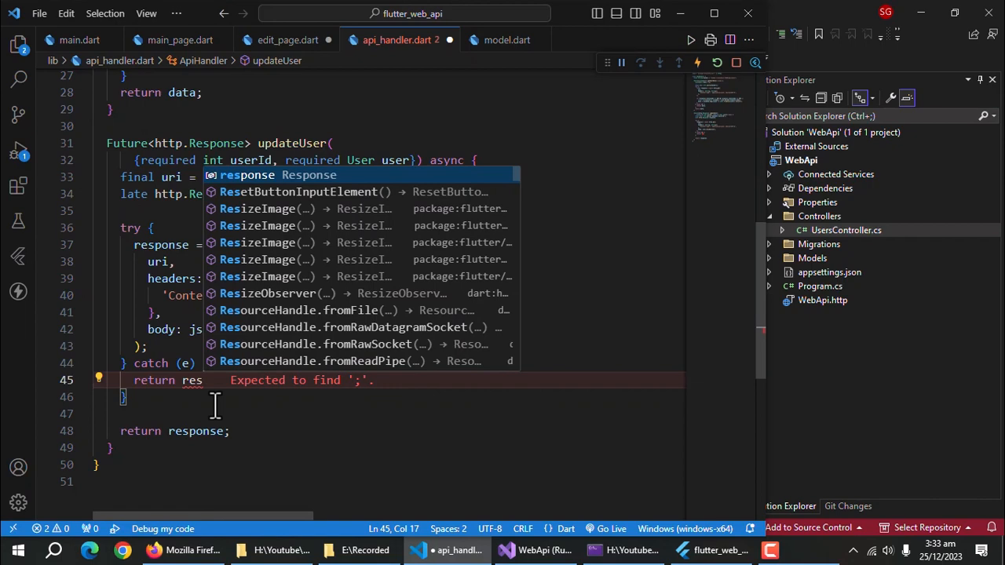
In _EditPageState declare _formKey and ApiHandler apiHandler = ApiHandler()
click(287, 41)
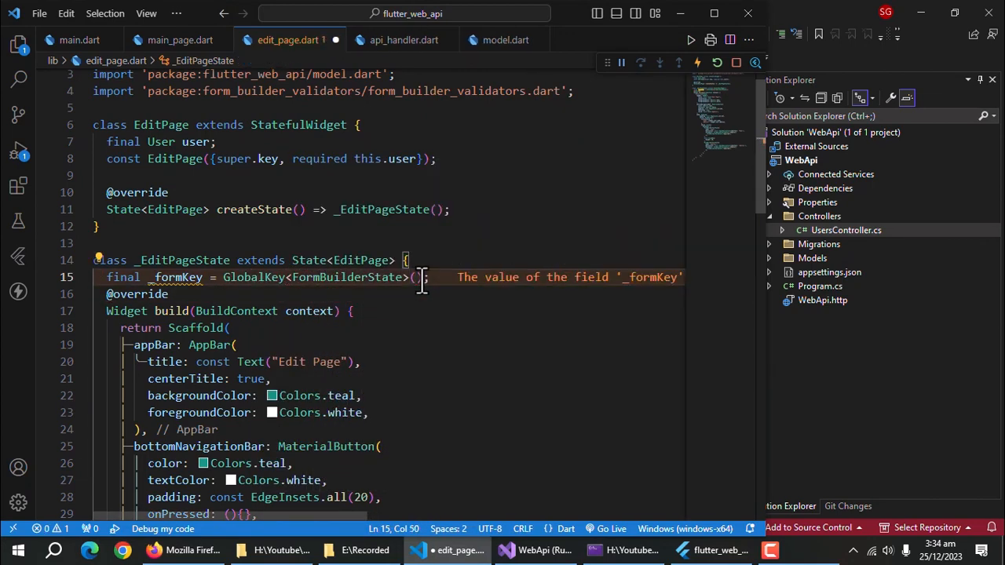
scroll(down, 3)
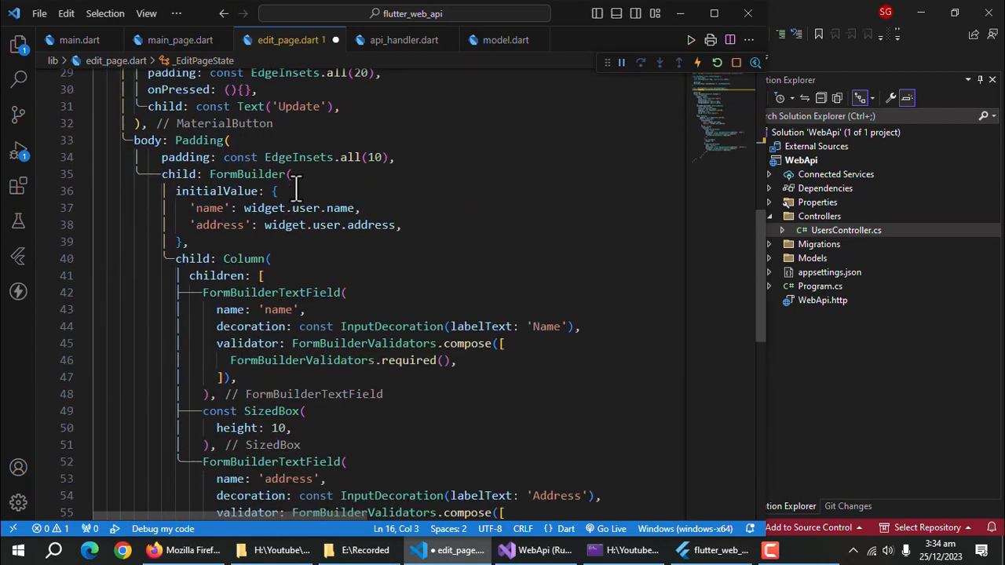
text(key: _F)
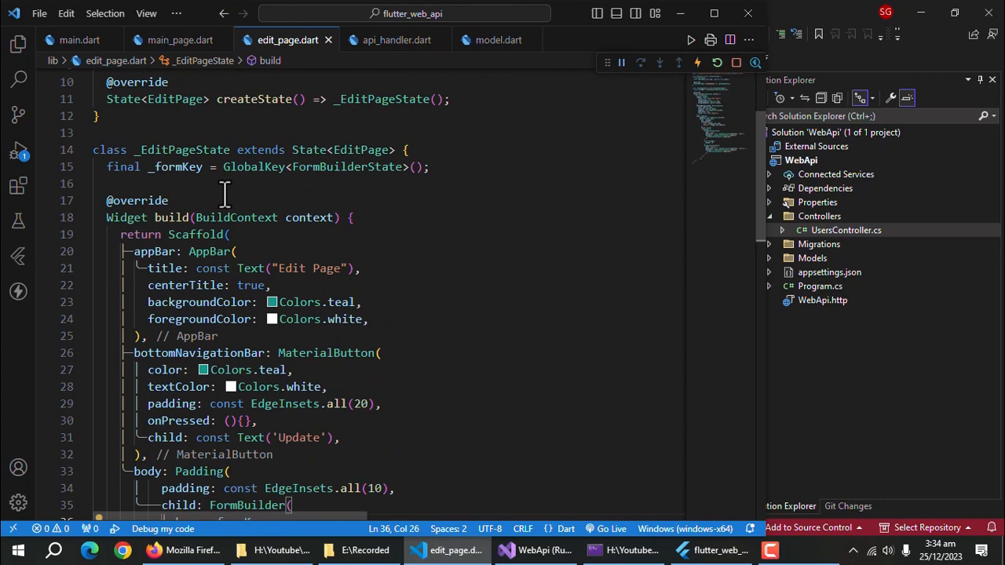
text(api)
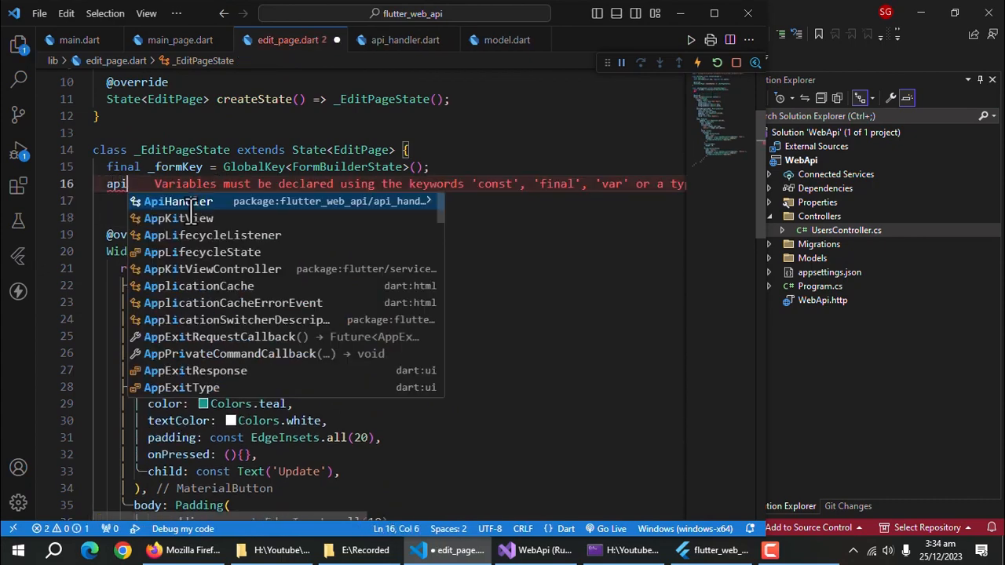
click(177, 201)
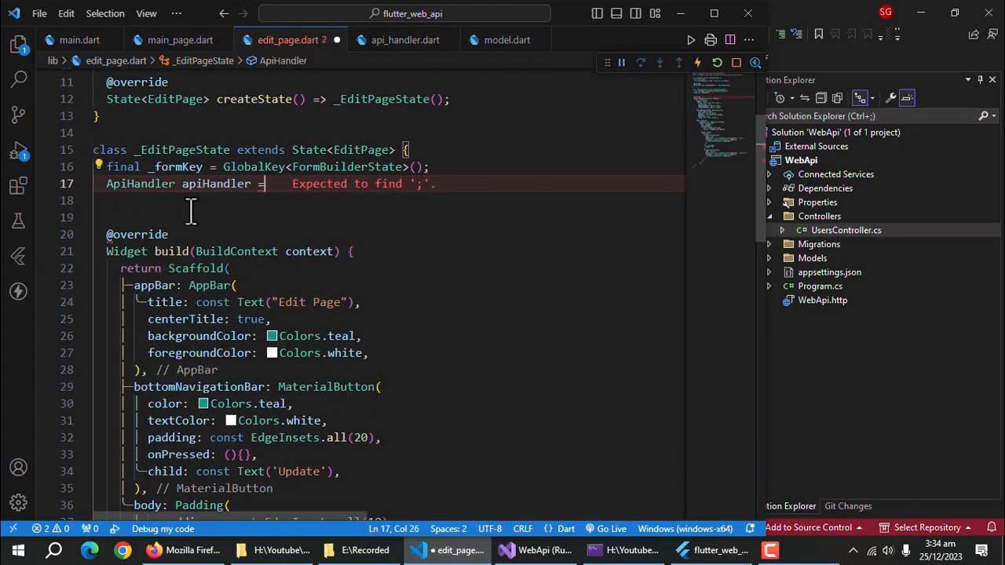
text(ApiHandler();)
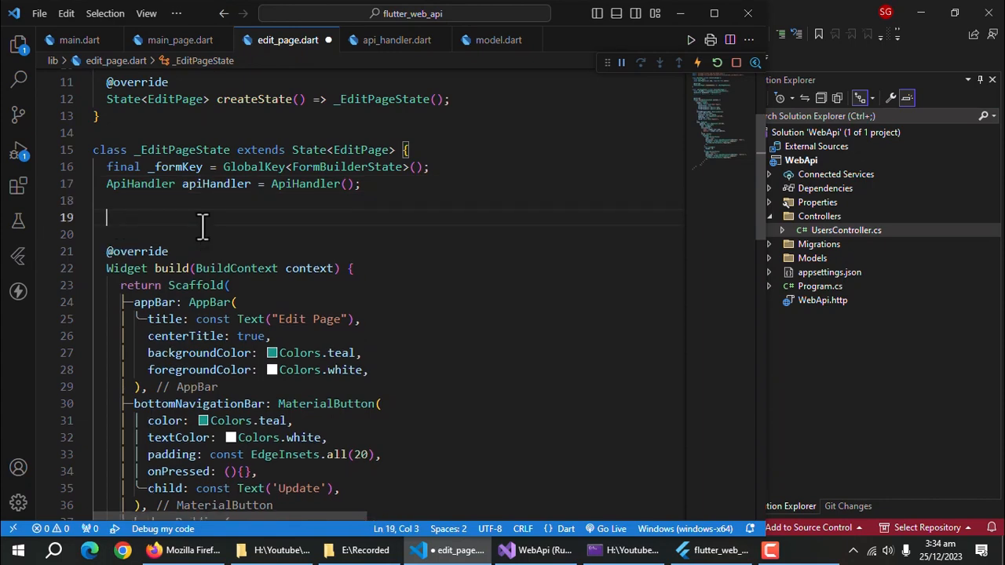
Write async updateData() that checks saveAndValidate() and reads the form data
text(void updateData)
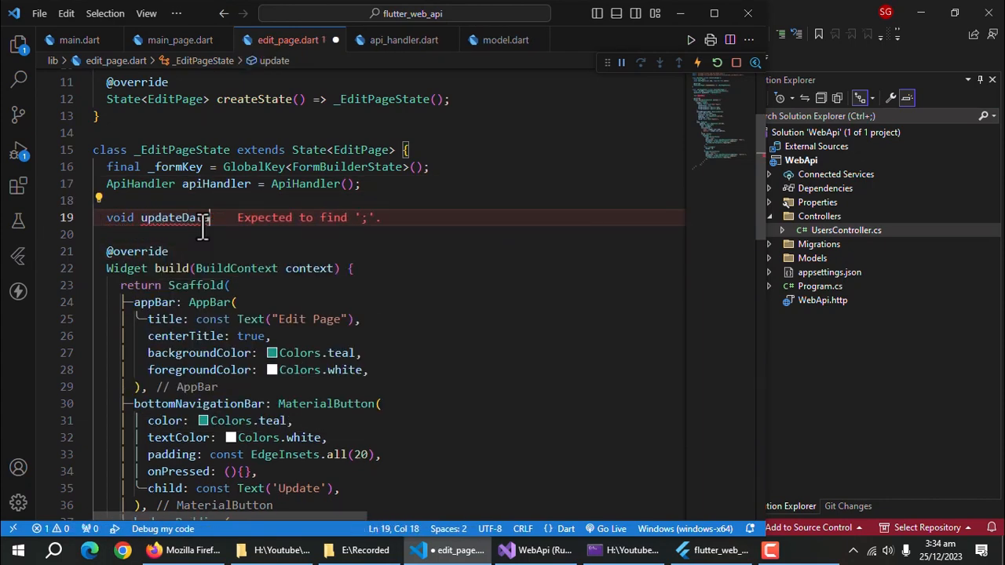
text(() async)
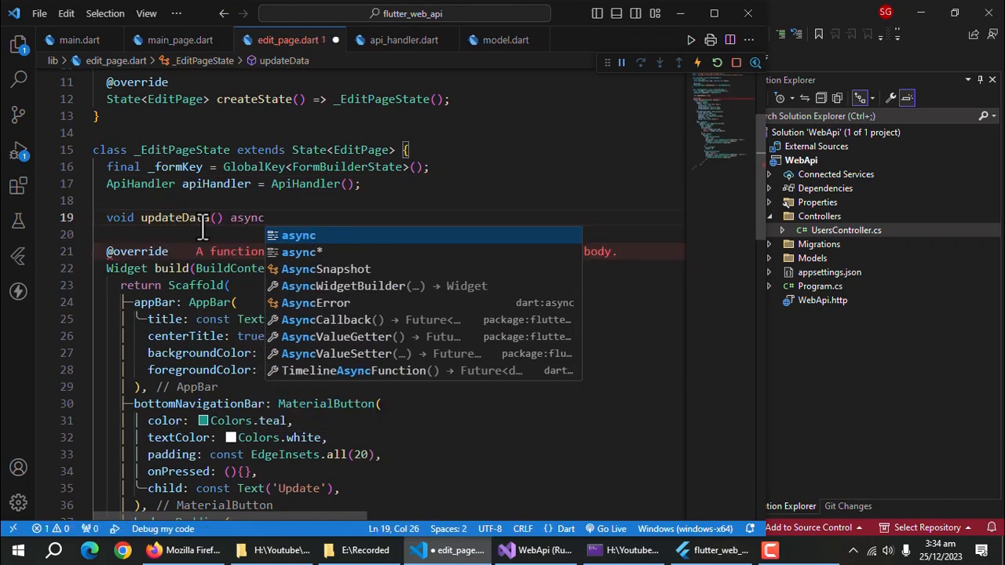
text(if()
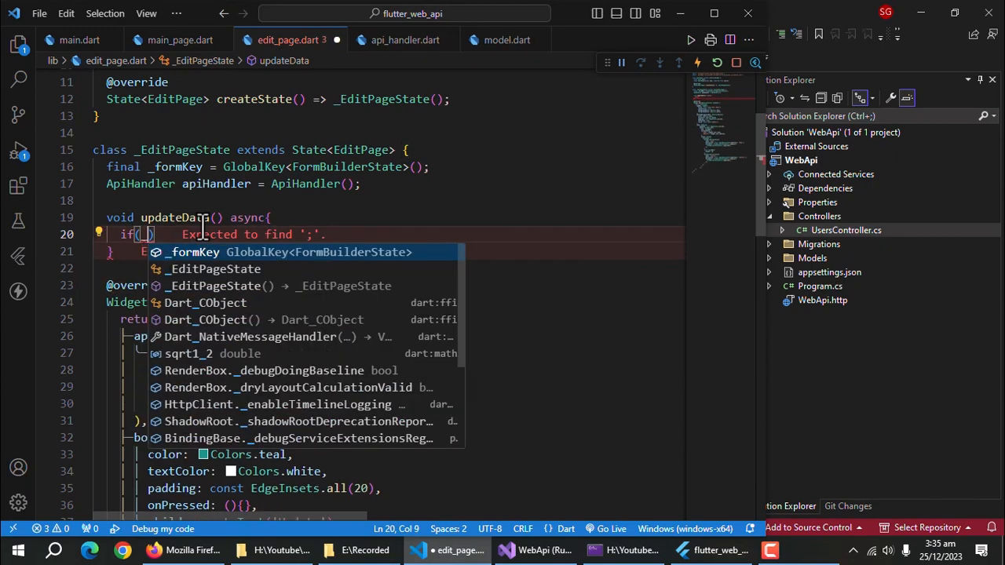
text(_formKey.currentContext)
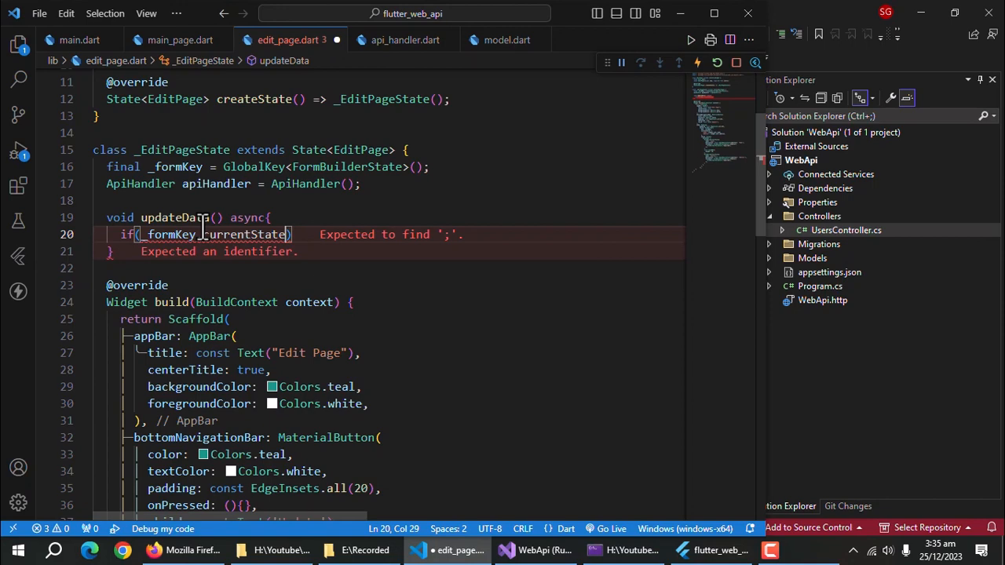
text(!.)
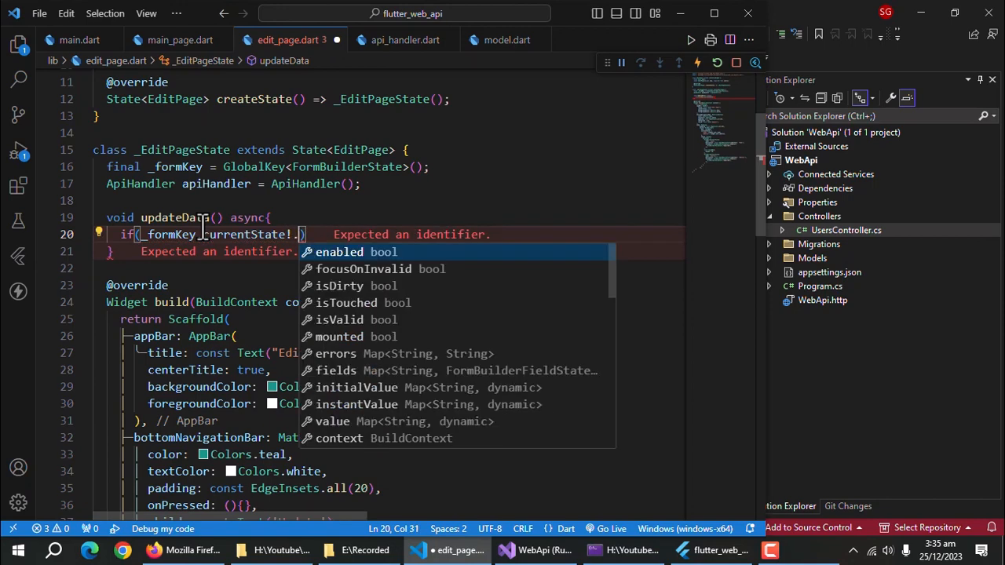
text(saveAndValidate()){)
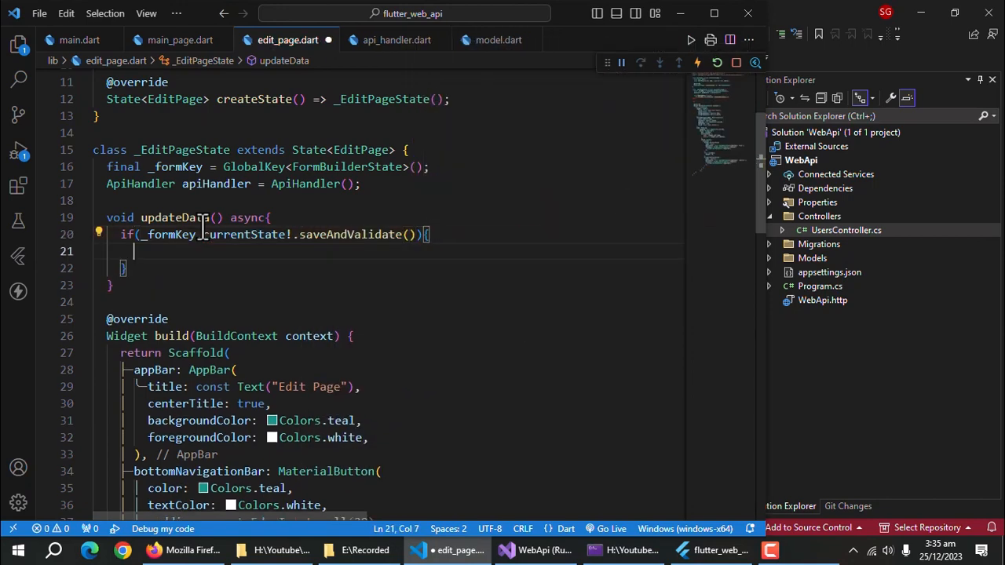
text(final data)
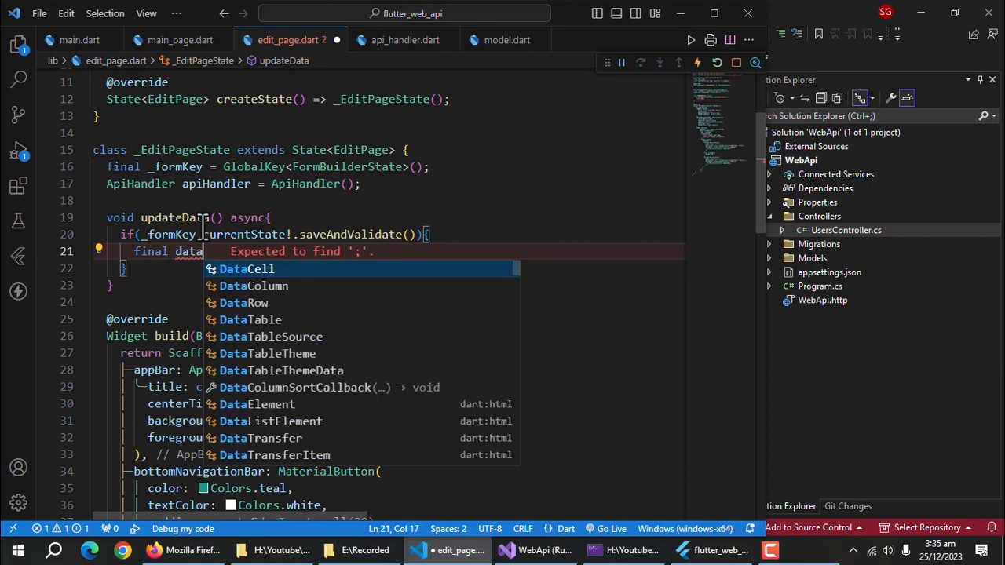
text(= _formKey.)
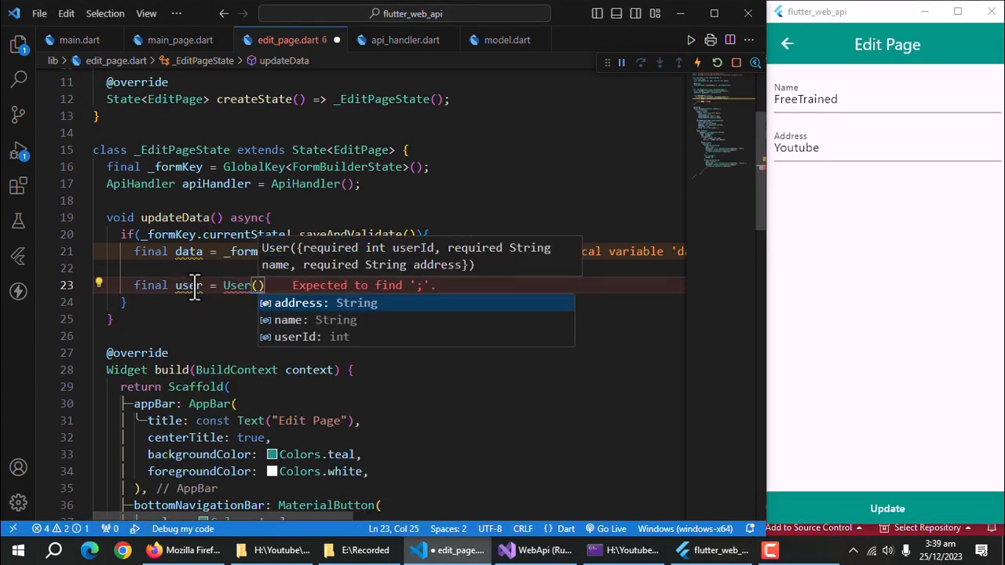
Build a User with userId, name and address, await apiHandler.updateUser, then pop if mounted
text(userId:)
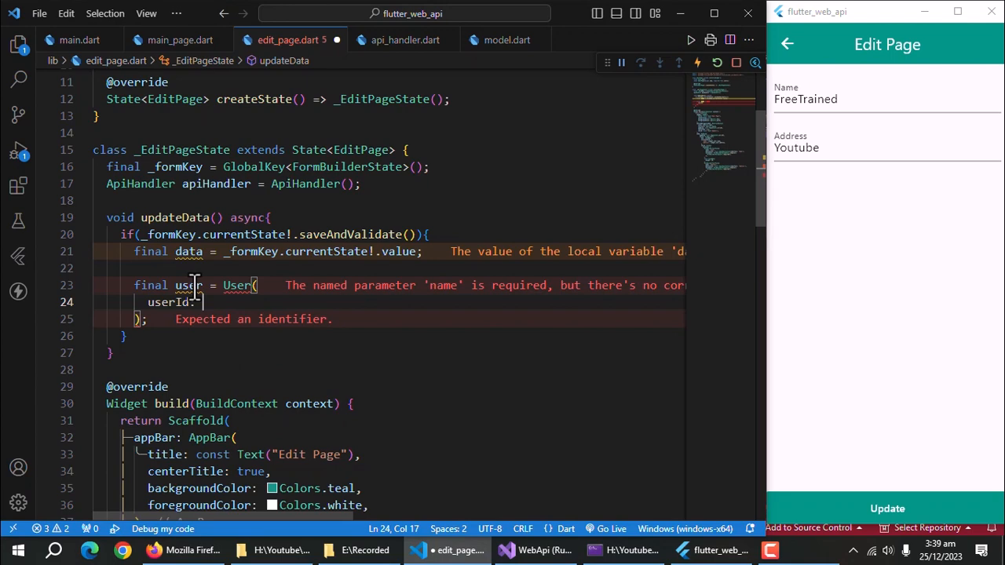
text(widget.)
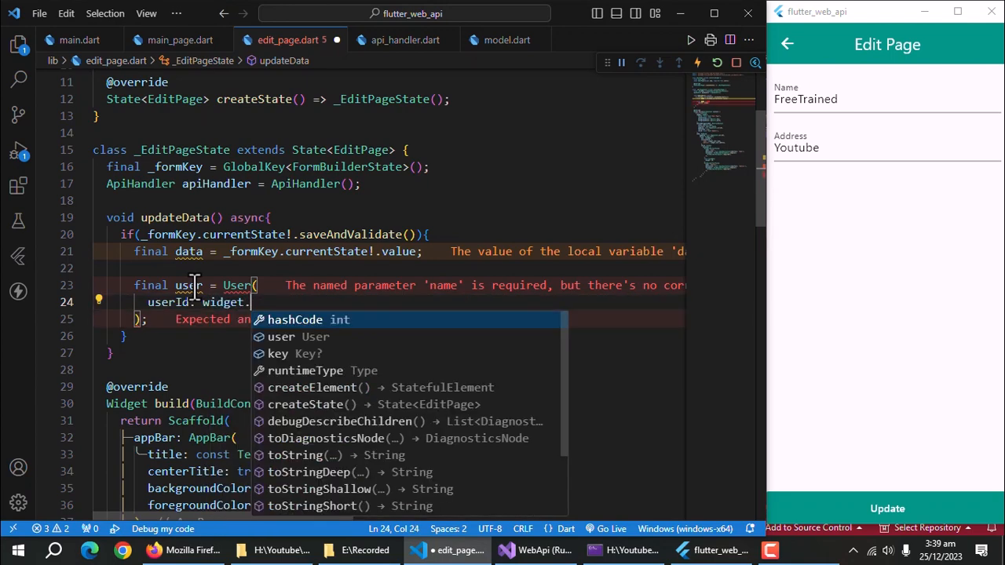
text(name: data['name'],)
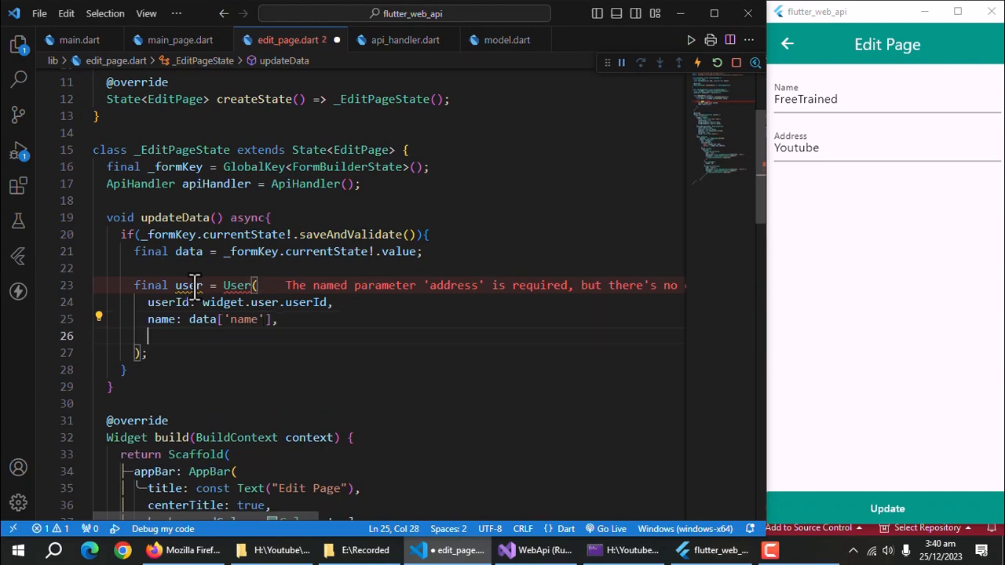
text(address: data['address'],)
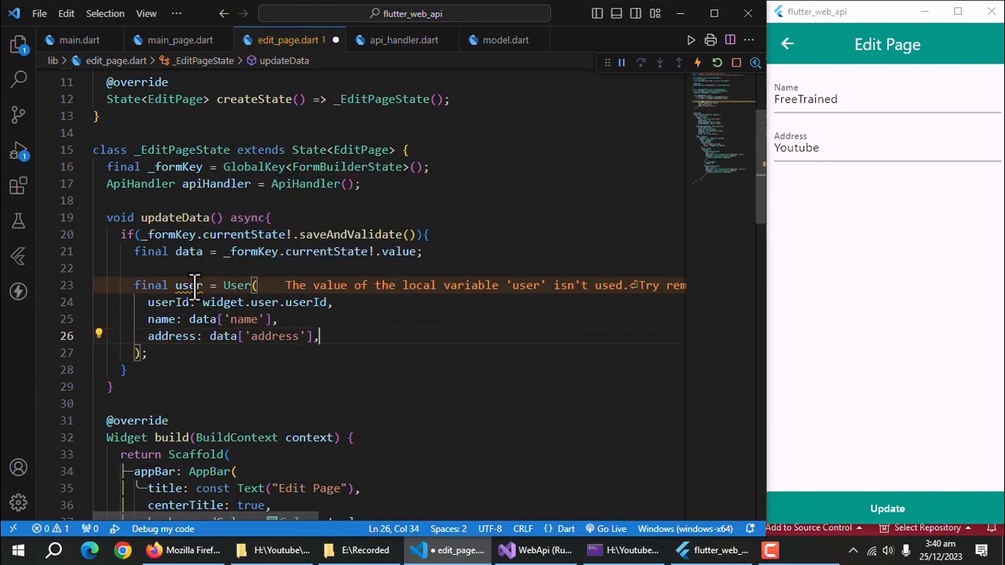
text(await apiHandler.updateUser(userId: widget.user.userId, user: user);)
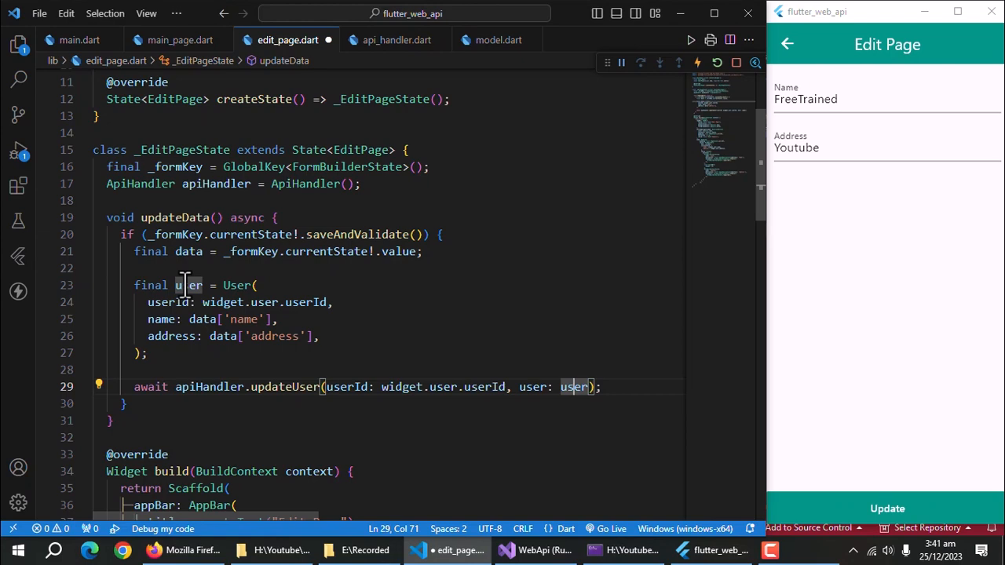
text(Navigator.)
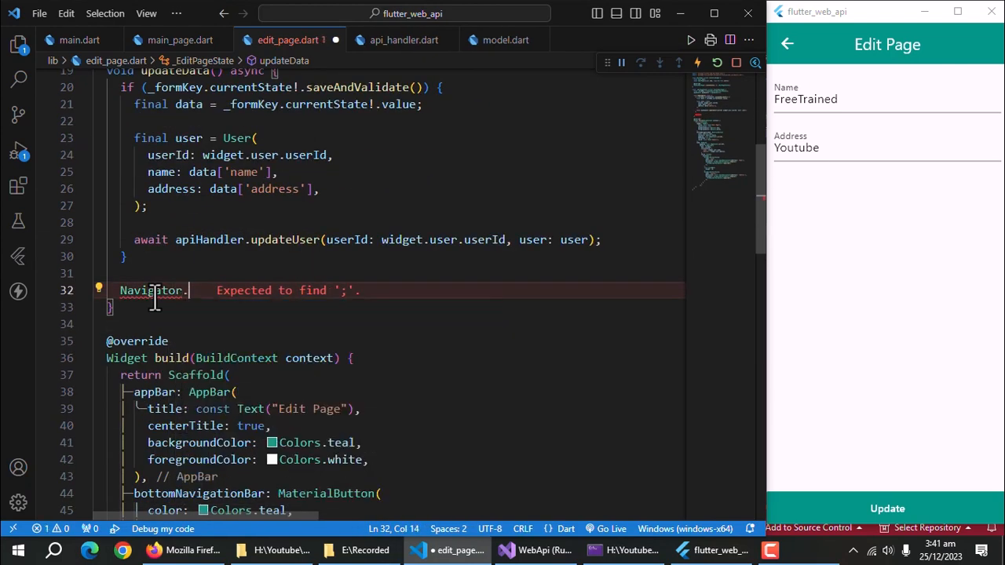
text(if(!mounted) return;)
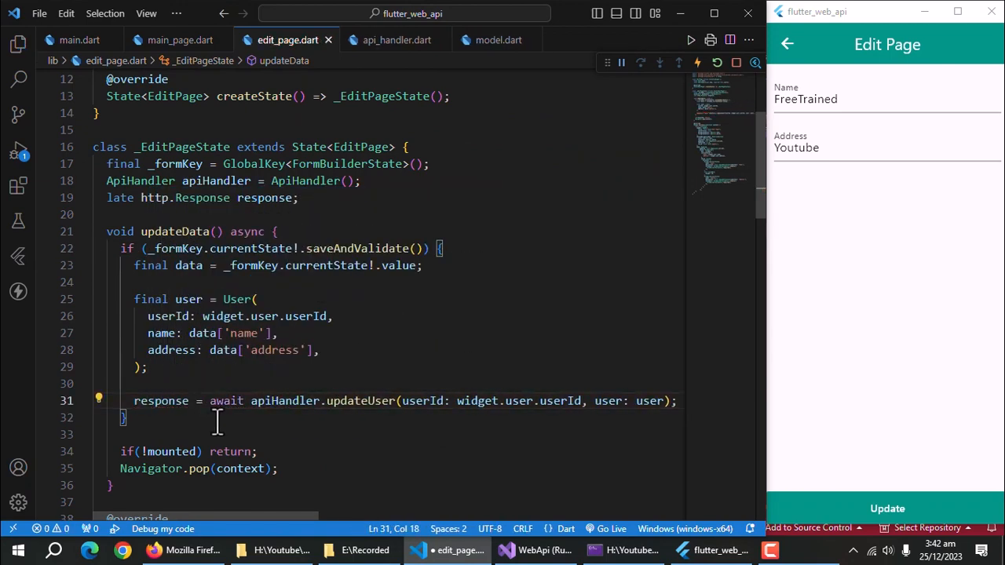
Review updateUser in api_handler, then send the edited name and address from the app's edit page
click(396, 40)
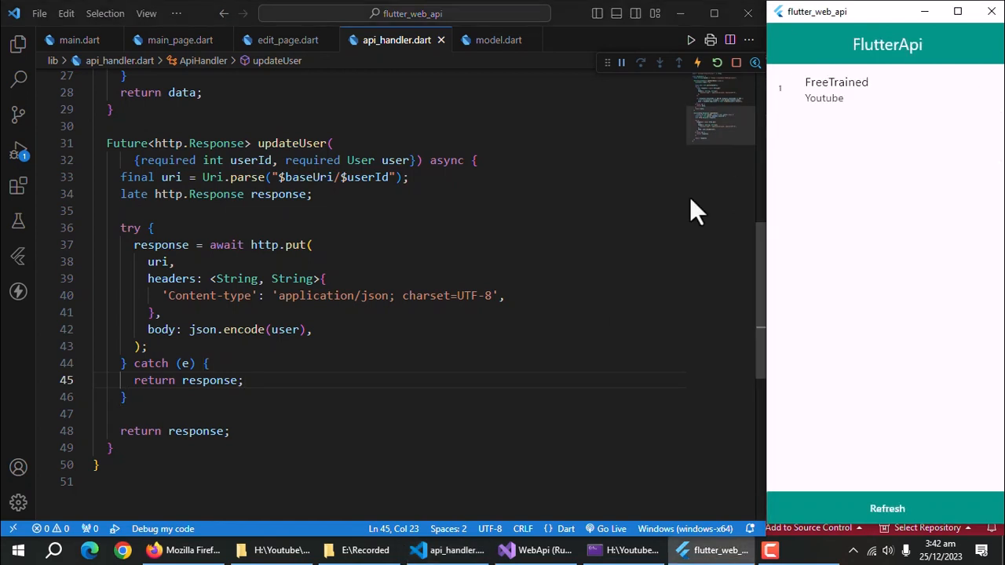
click(836, 81)
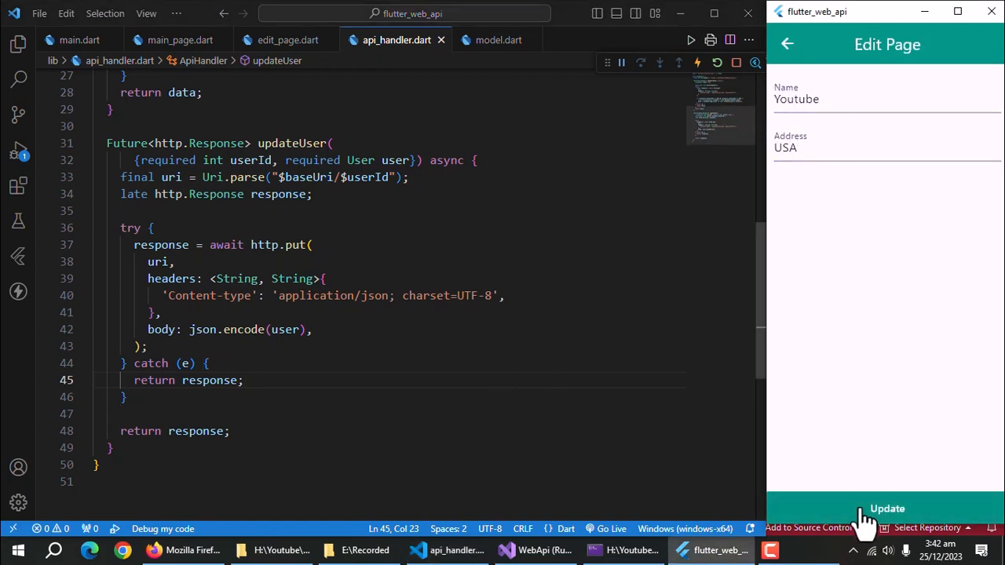
click(287, 39)
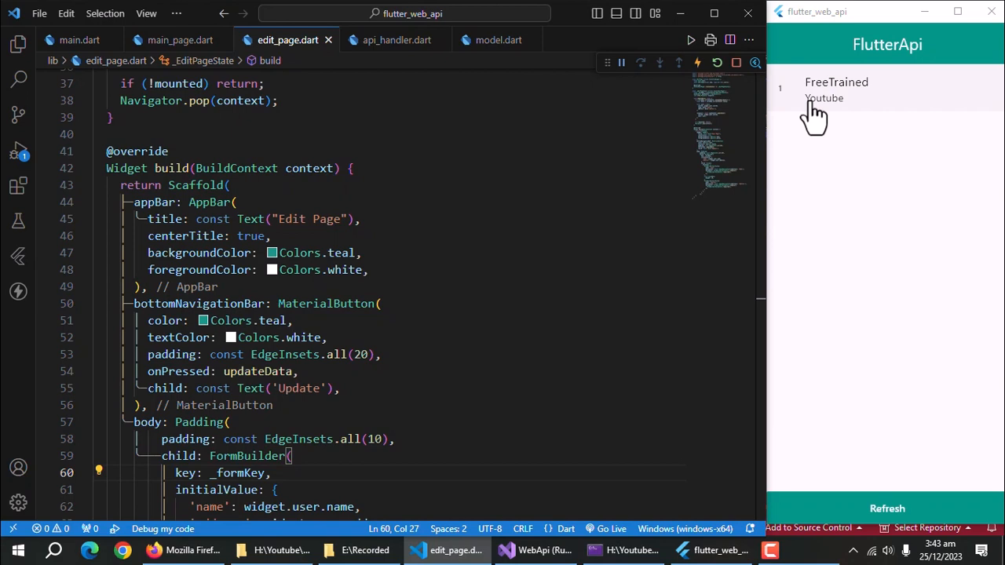
Edit the user's address to USA, update, and refresh the list to show Youtube, USA
click(836, 88)
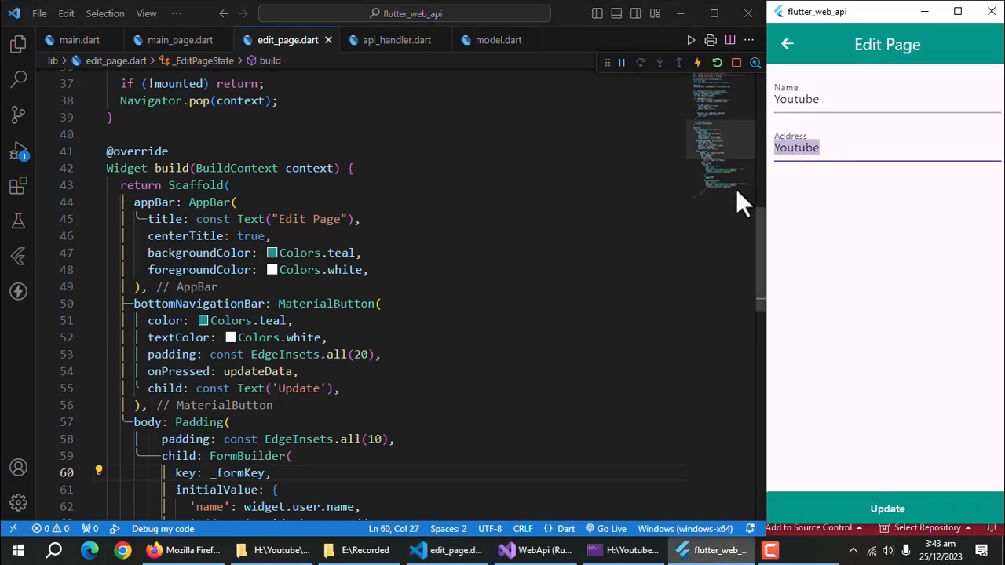
text(USA)
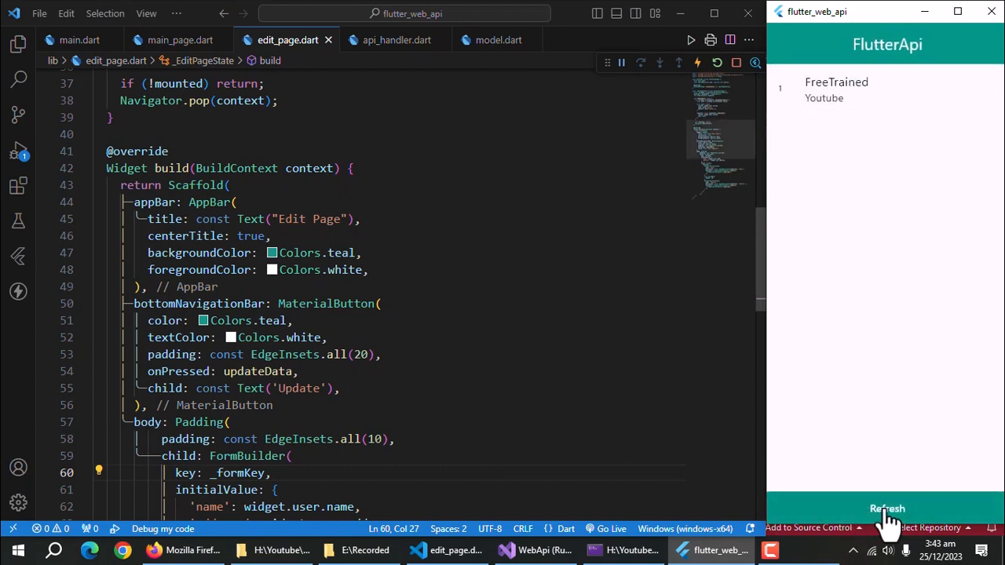
click(887, 509)
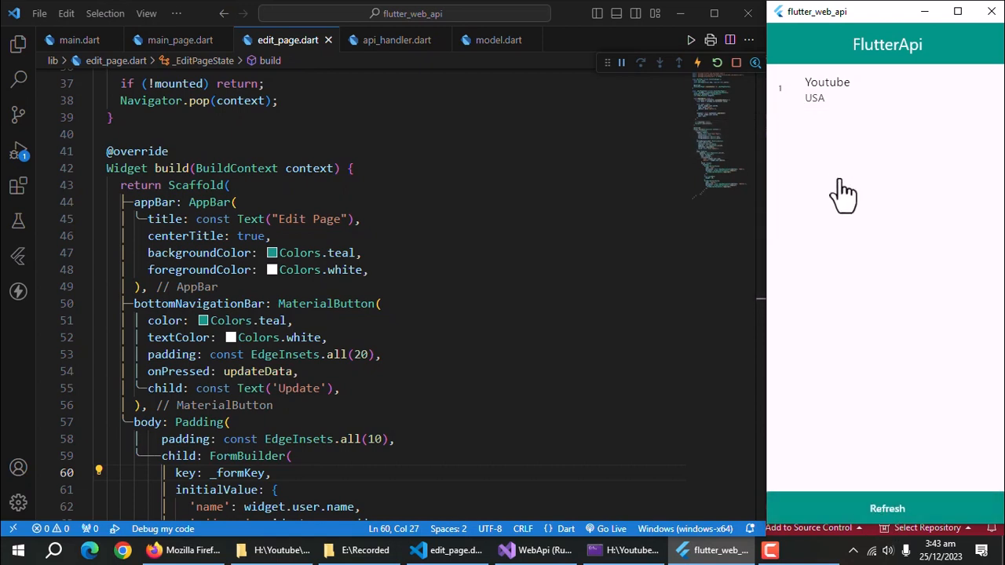
mouse_move(848, 195)
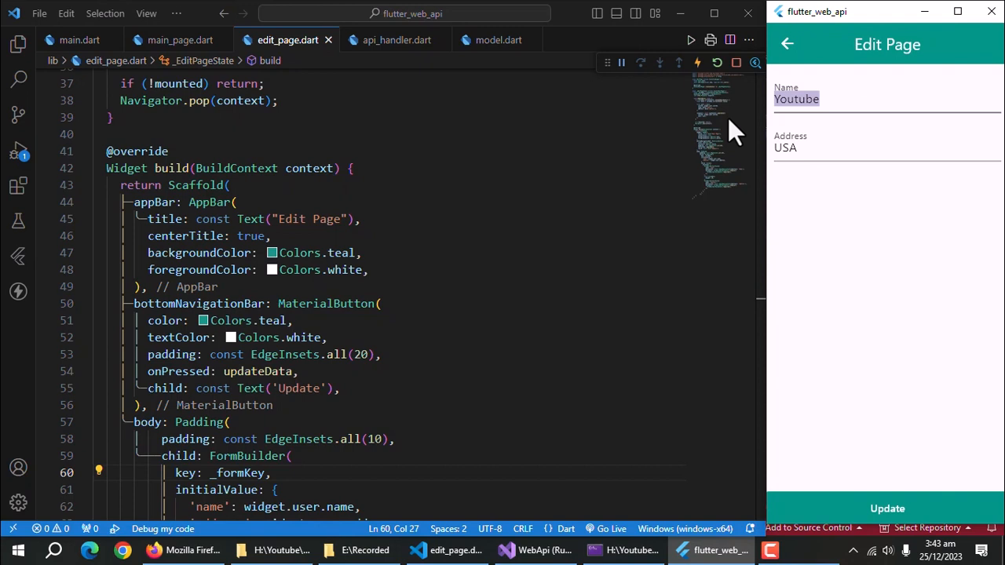
Re-edit the user's fields to FreeTrained and YouTube
text(FreeTraibn)
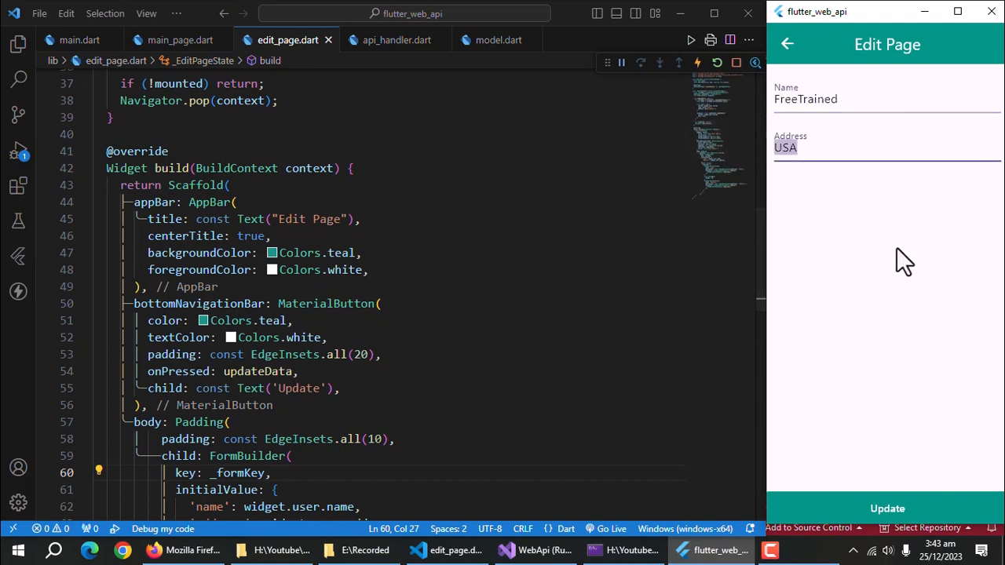
text(YouTube)
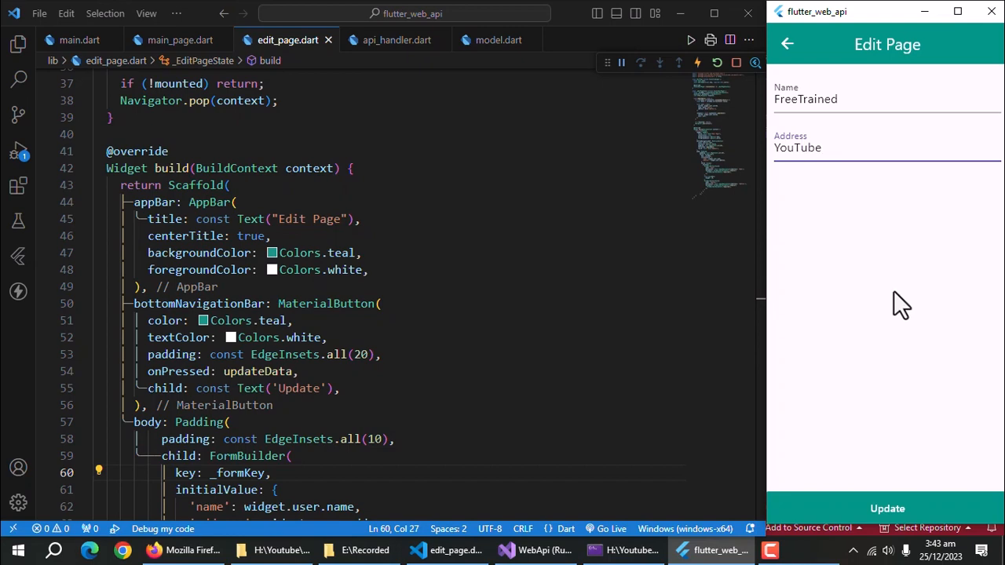